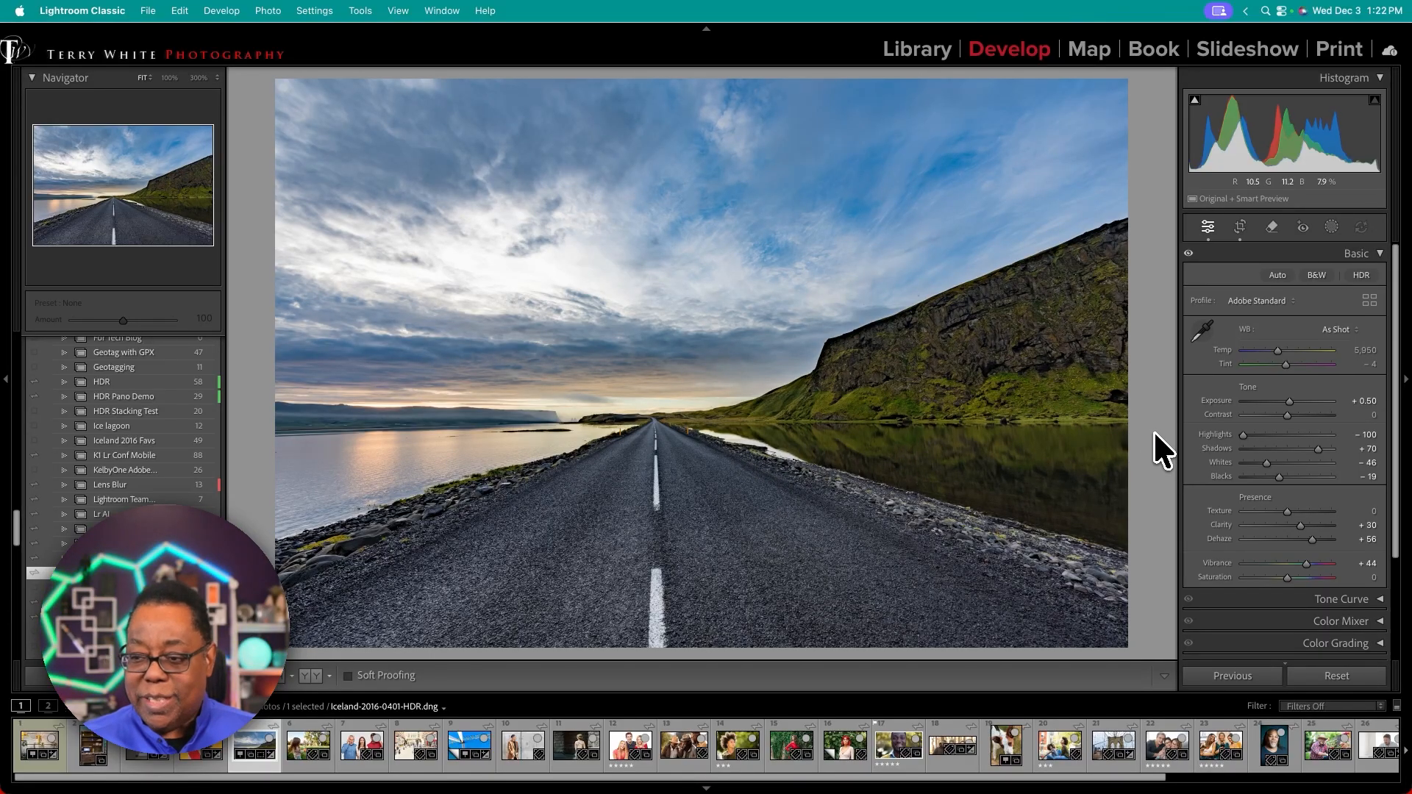
{"action": "mouse_move", "coordinate": [1332, 227]}
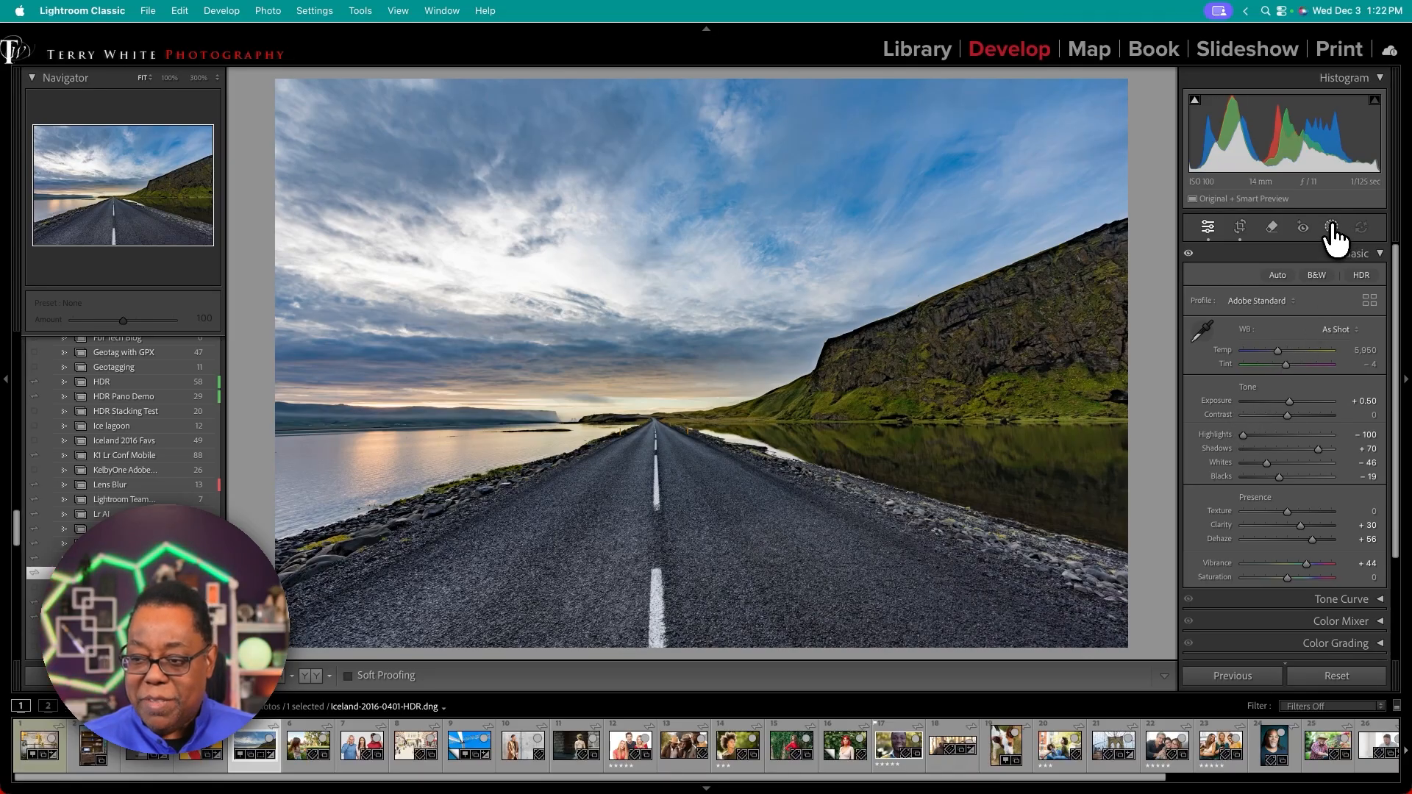
Step: Open the Masking panel's Add New Mask options for the road landscape photo
{"action": "left_click", "coordinate": [1331, 227]}
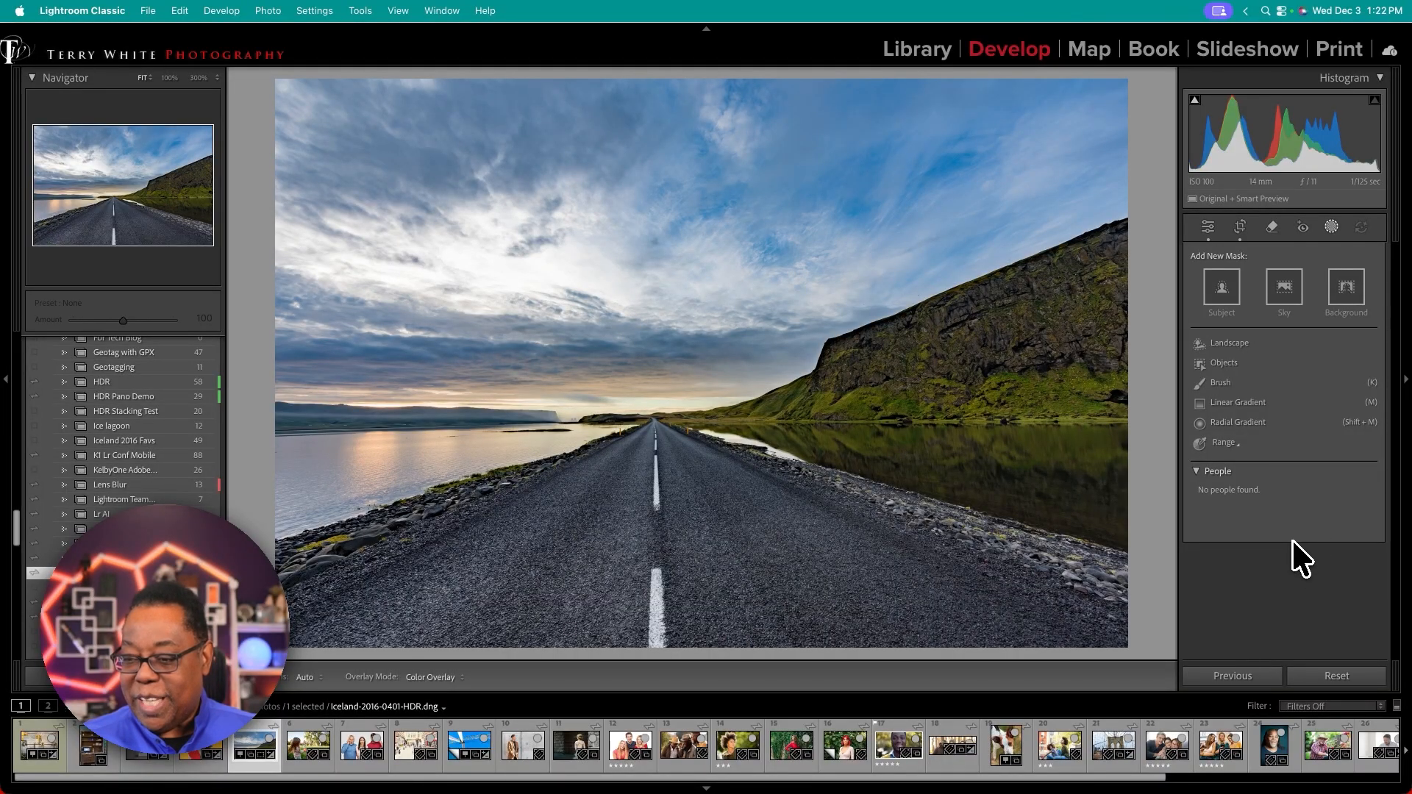
{"action": "left_click", "coordinate": [1284, 286]}
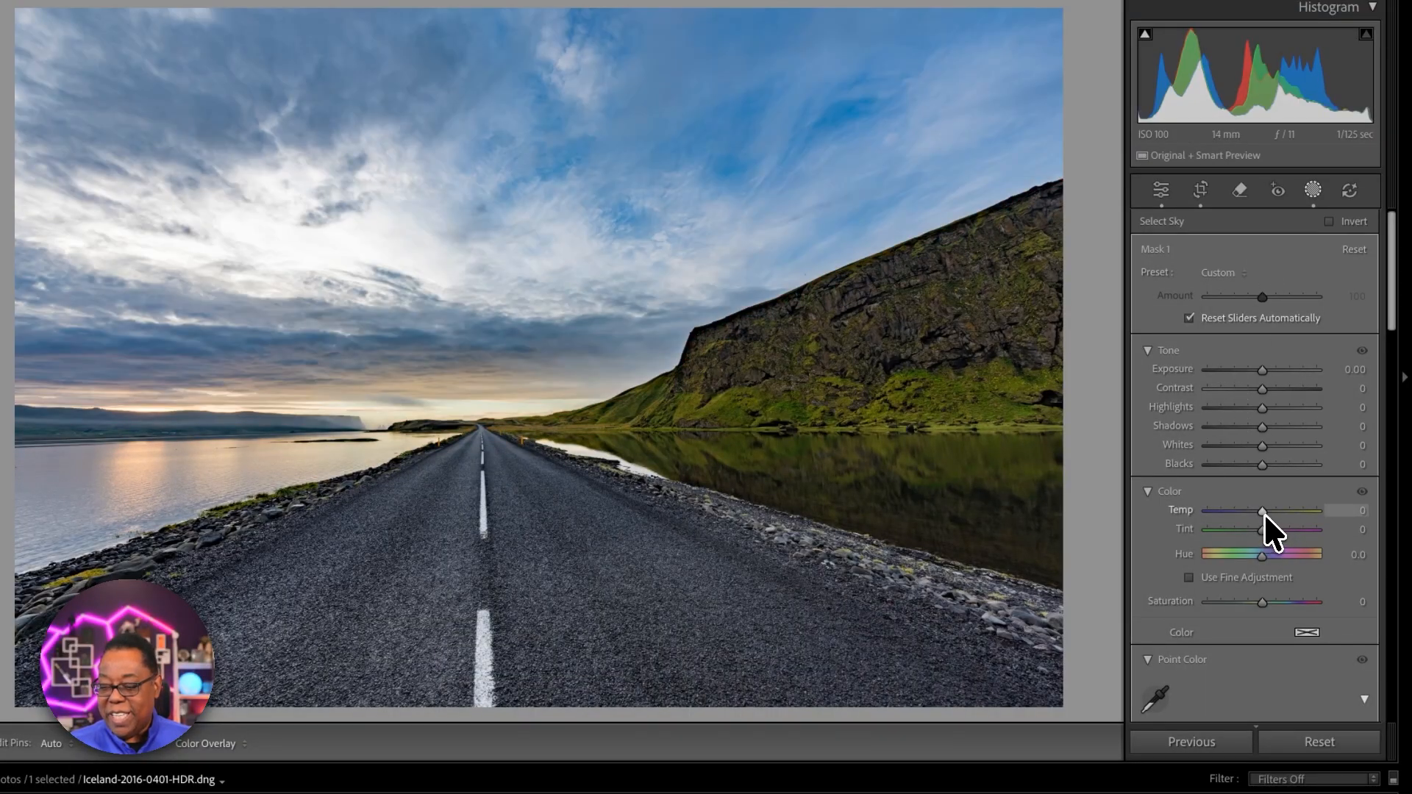
{"action": "left_click_drag", "start_coordinate": [1262, 511], "coordinate": [1259, 510]}
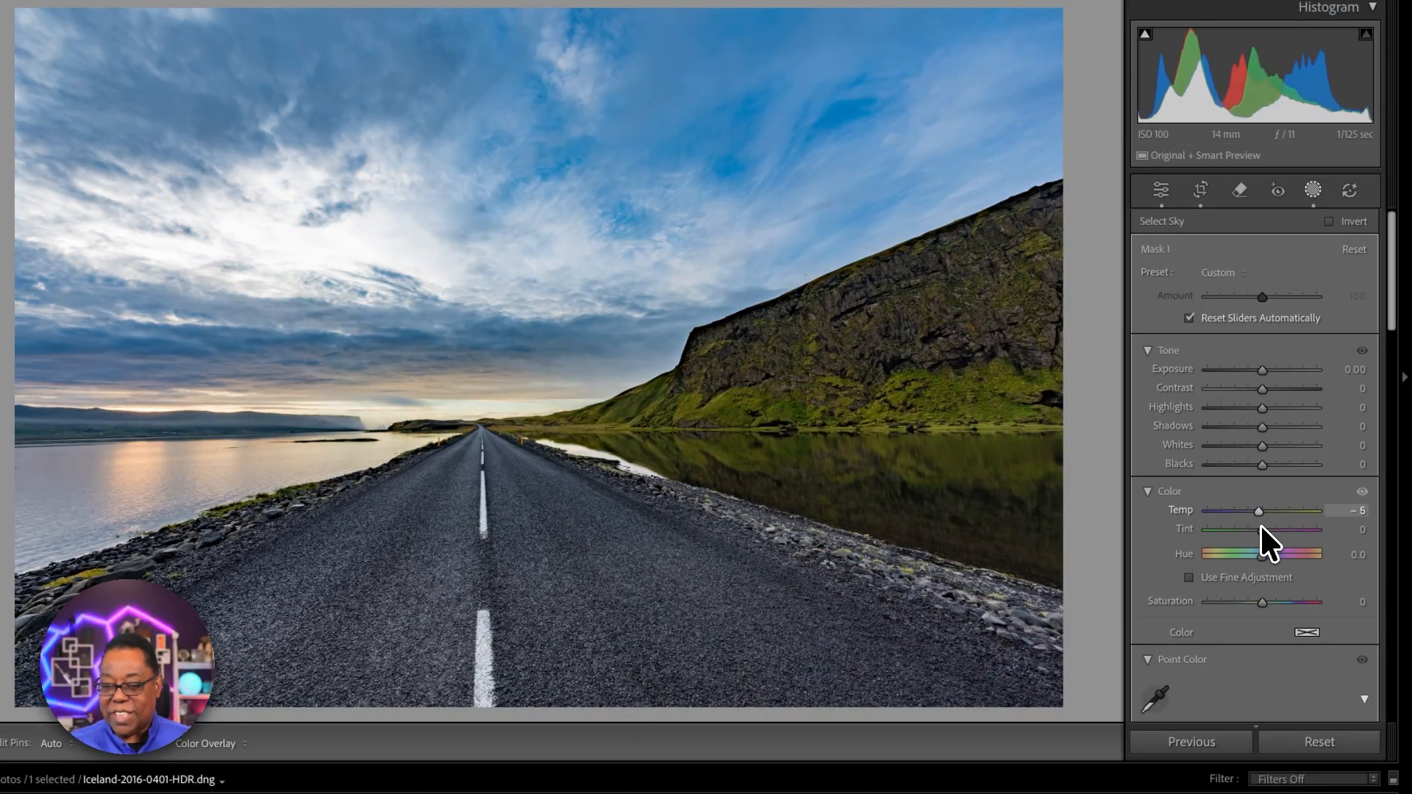
{"action": "left_click_drag", "start_coordinate": [1261, 510], "coordinate": [1257, 510]}
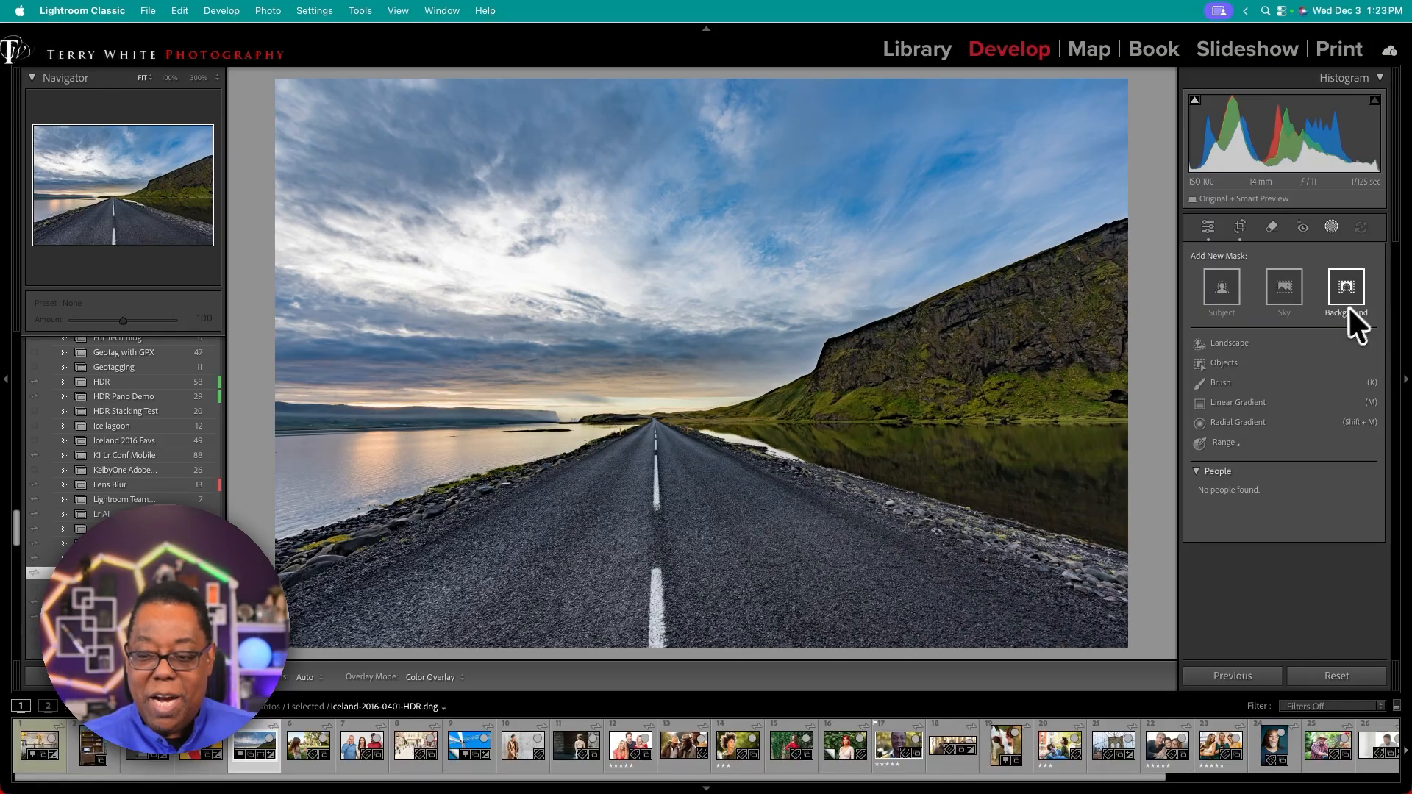
Step: Choose Background, then switch to the yellow-backdrop portrait of the woman in red
{"action": "left_click", "coordinate": [1231, 342]}
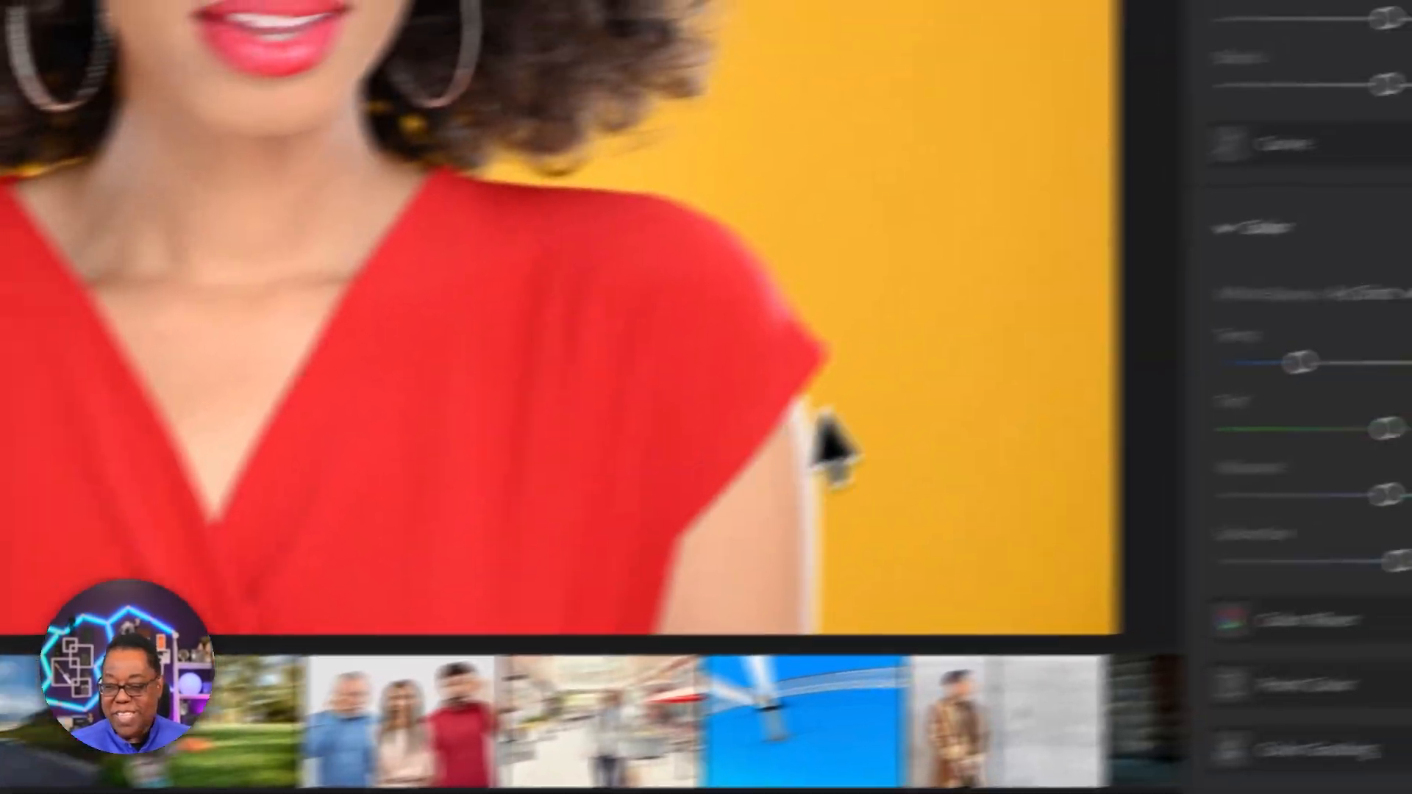
Step: Open Masking on the portrait and select the detected Person 1 for mask options
{"action": "left_click", "coordinate": [1376, 140]}
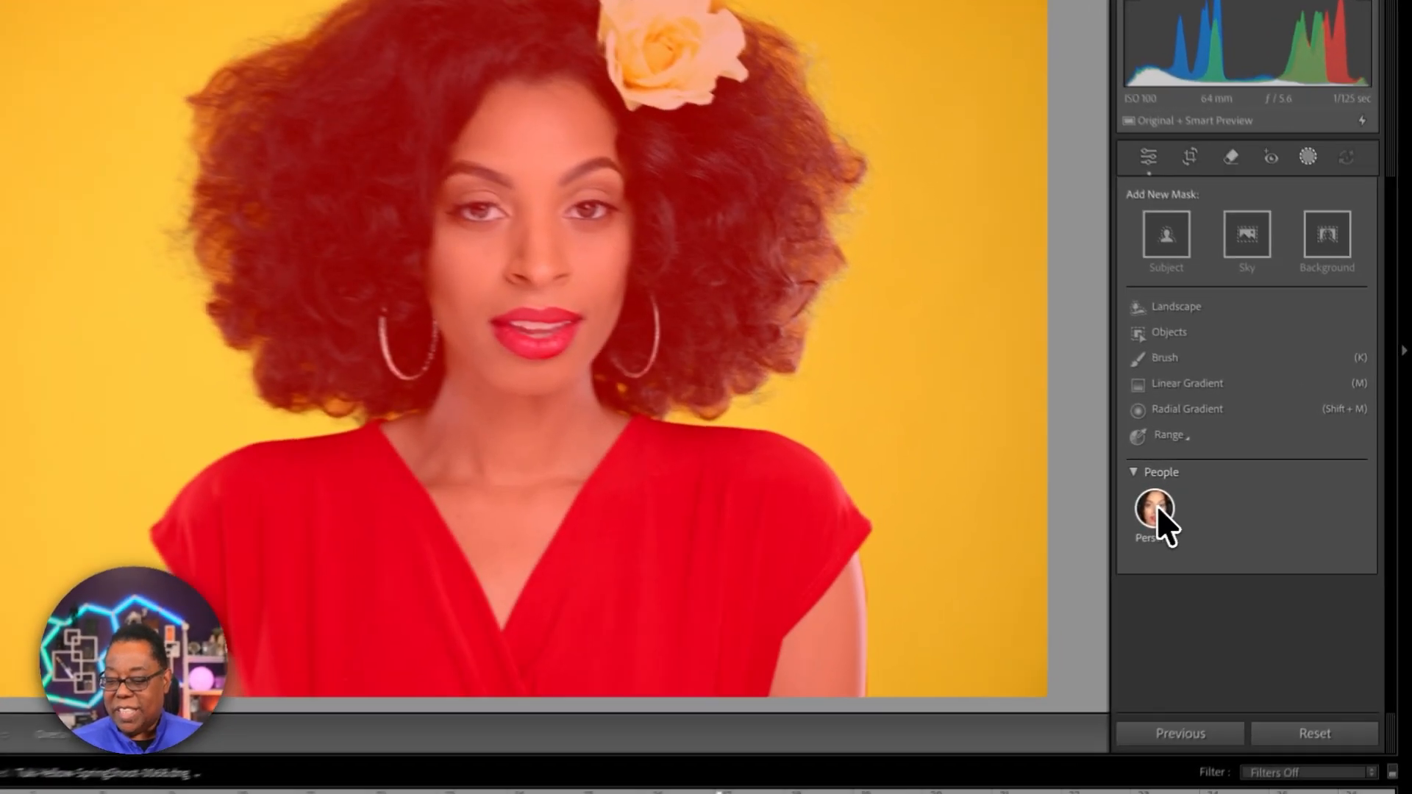
{"action": "left_click", "coordinate": [1155, 509]}
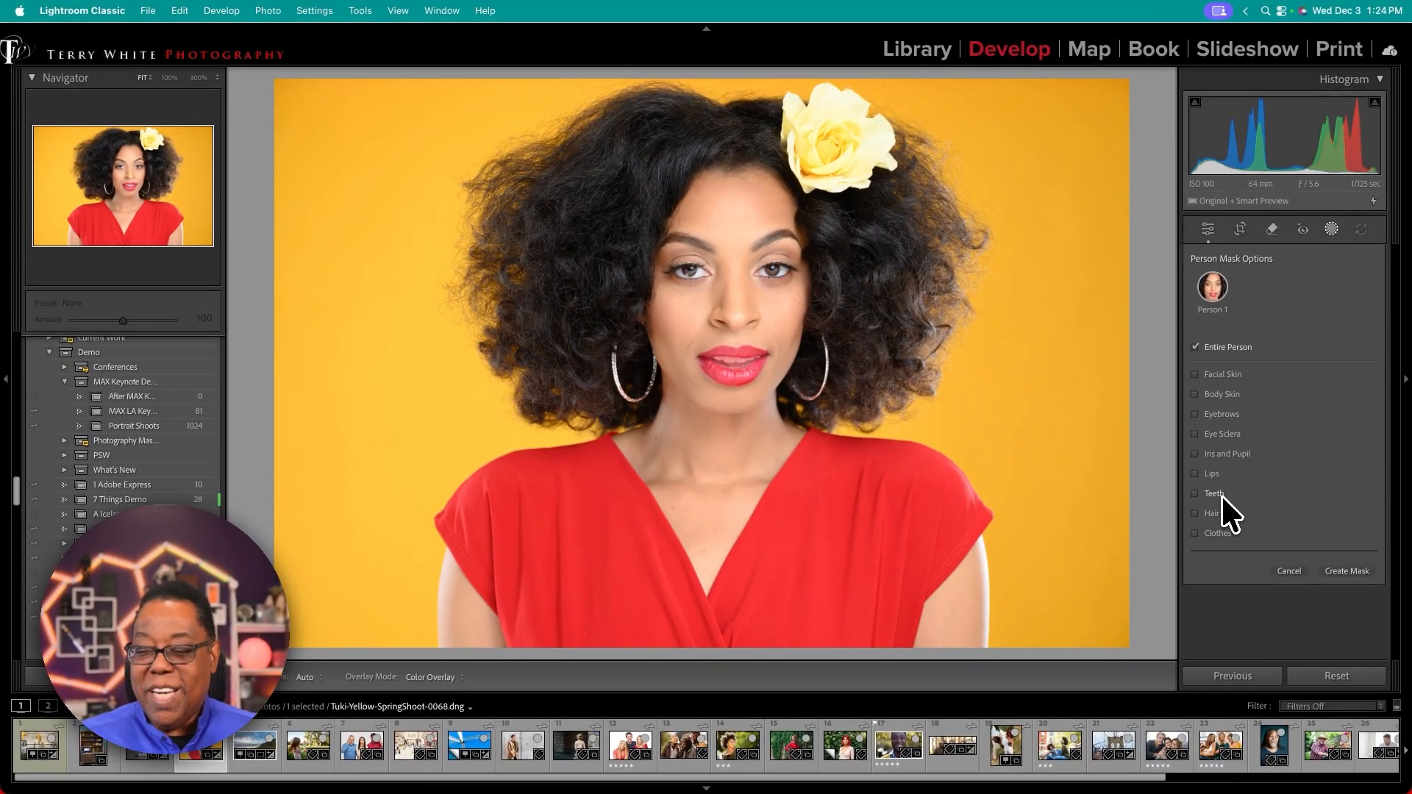
Step: Create a lips-only person mask and drag Hue to about -64.9 for magenta lips
{"action": "left_click", "coordinate": [1228, 453]}
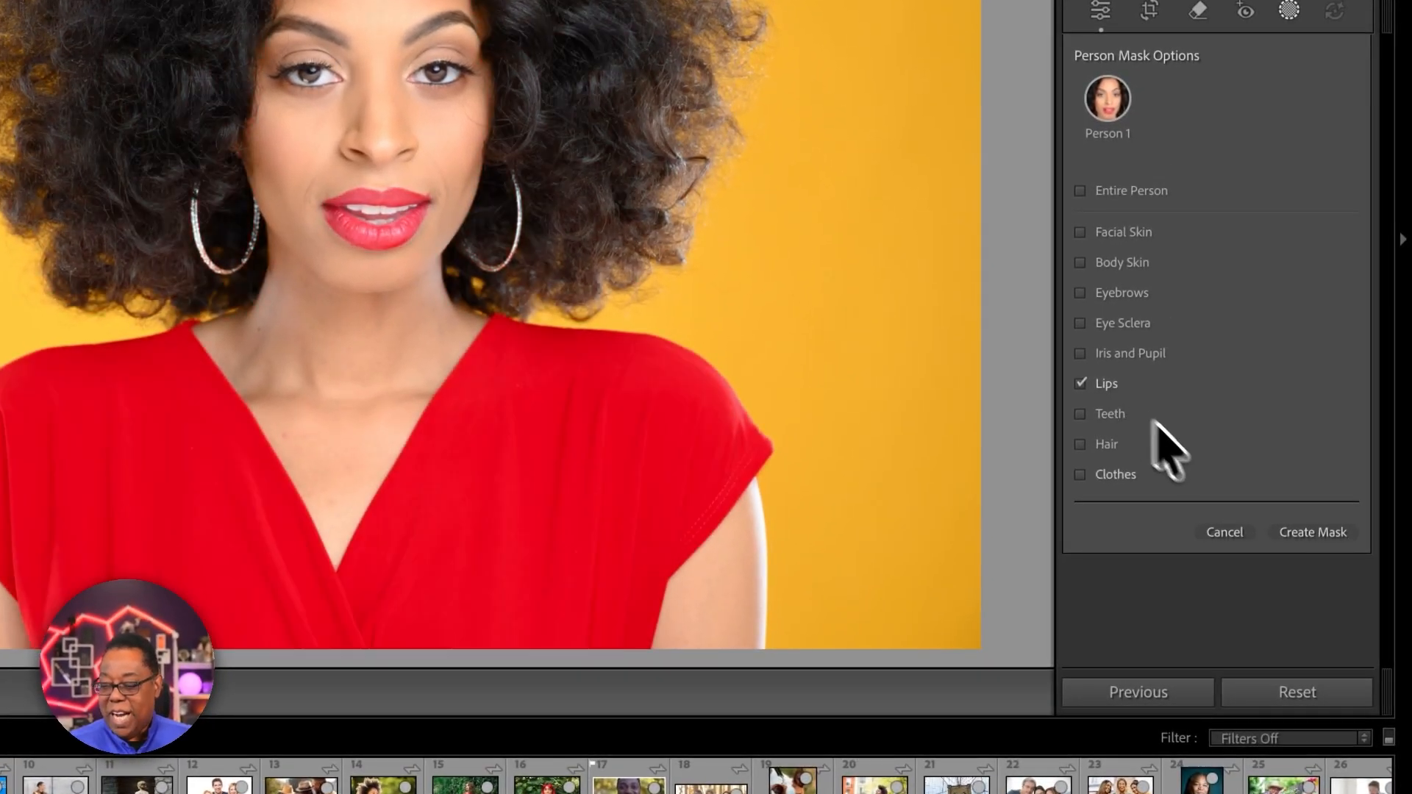
{"action": "left_click", "coordinate": [1312, 531]}
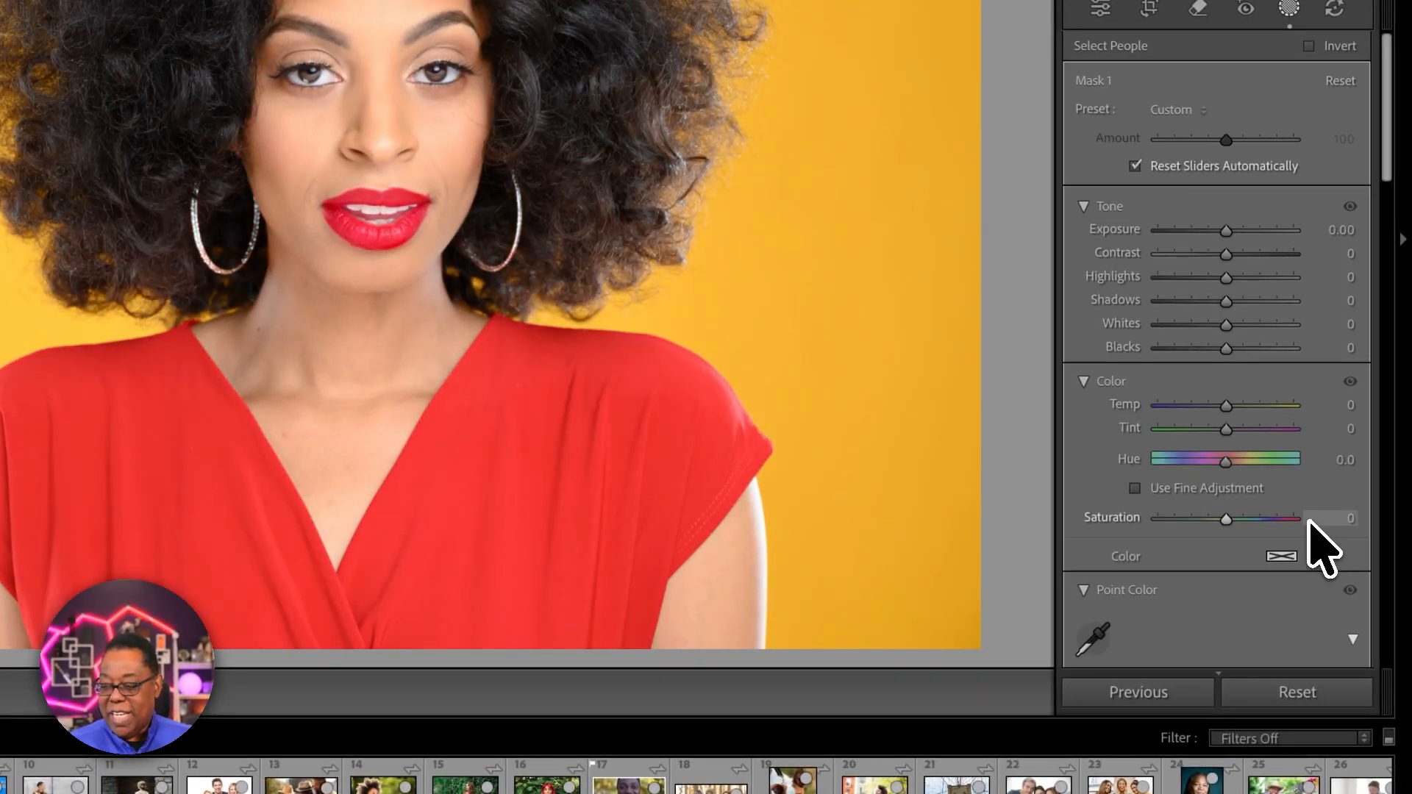
{"action": "left_click_drag", "start_coordinate": [1248, 459], "coordinate": [1204, 461]}
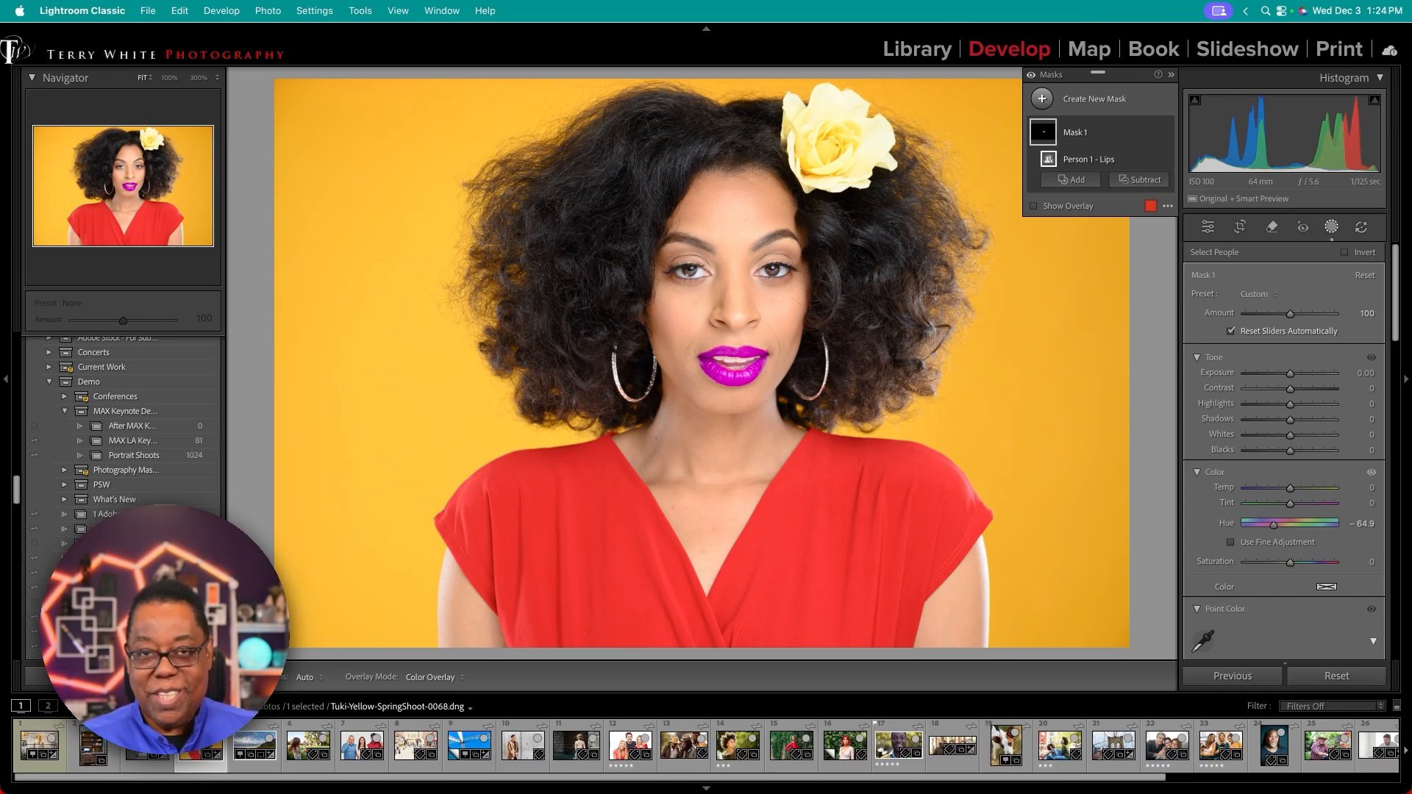
{"action": "mouse_move", "coordinate": [1279, 554]}
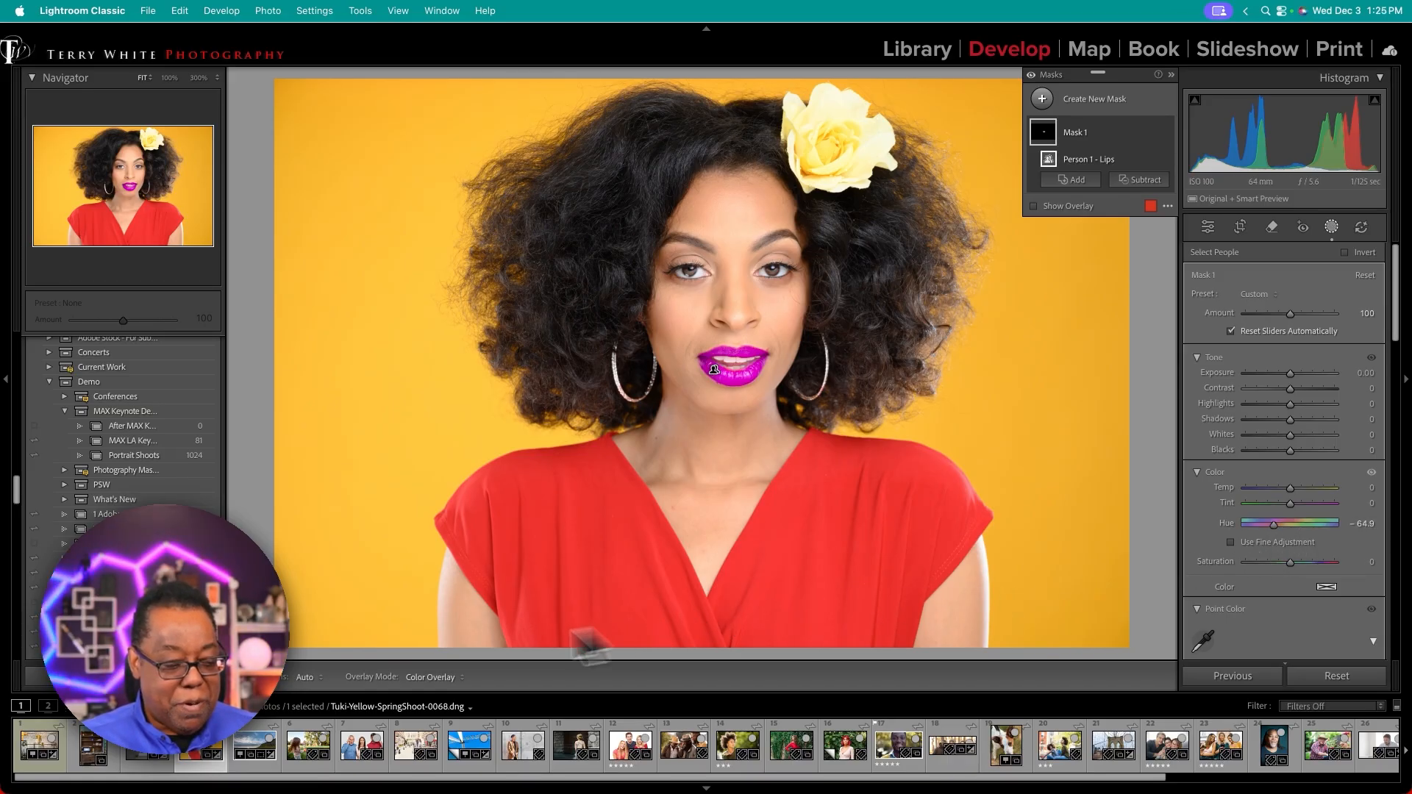
Step: Open the bank vault door photo and show the Add New Mask options
{"action": "left_click", "coordinate": [38, 745]}
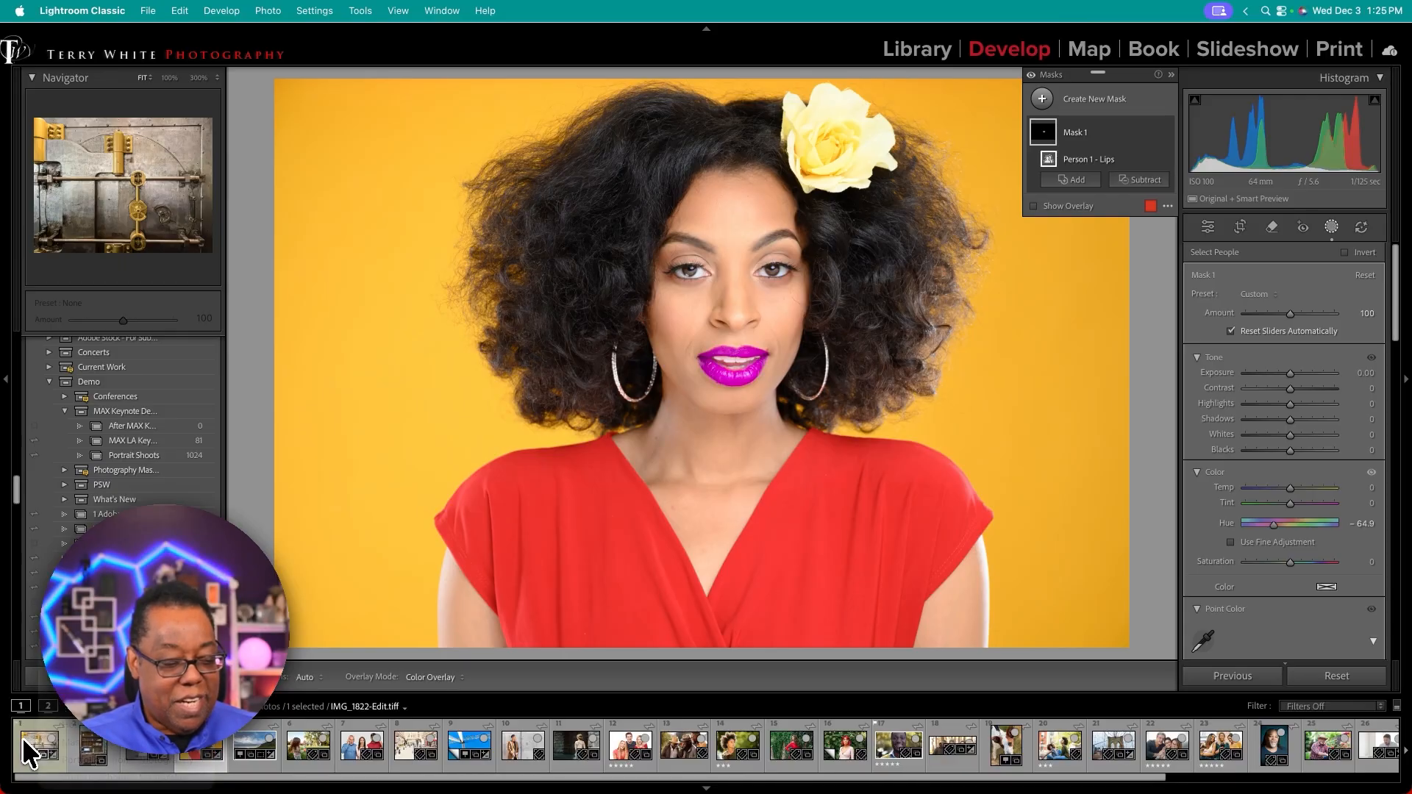
{"action": "left_click", "coordinate": [38, 746]}
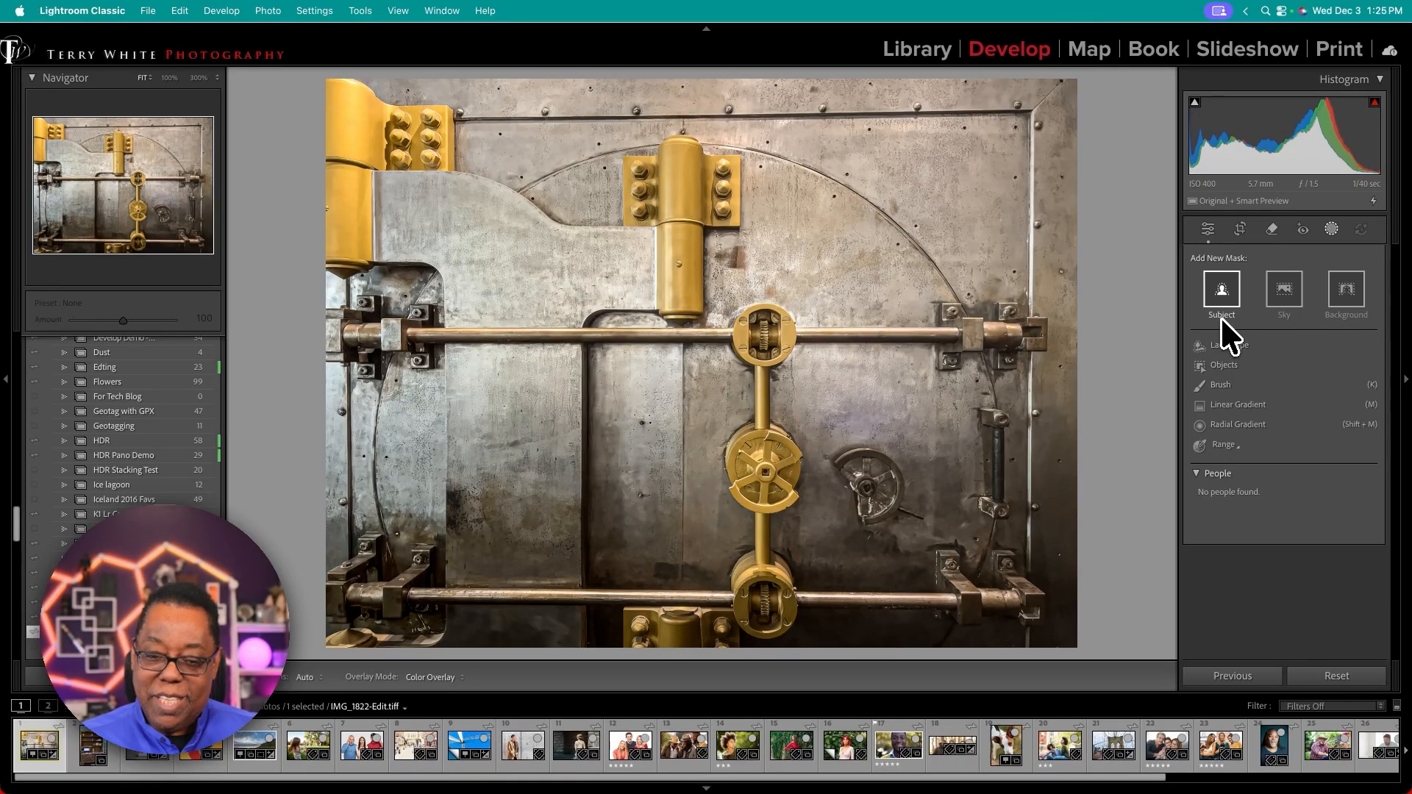
{"action": "mouse_move", "coordinate": [1221, 293]}
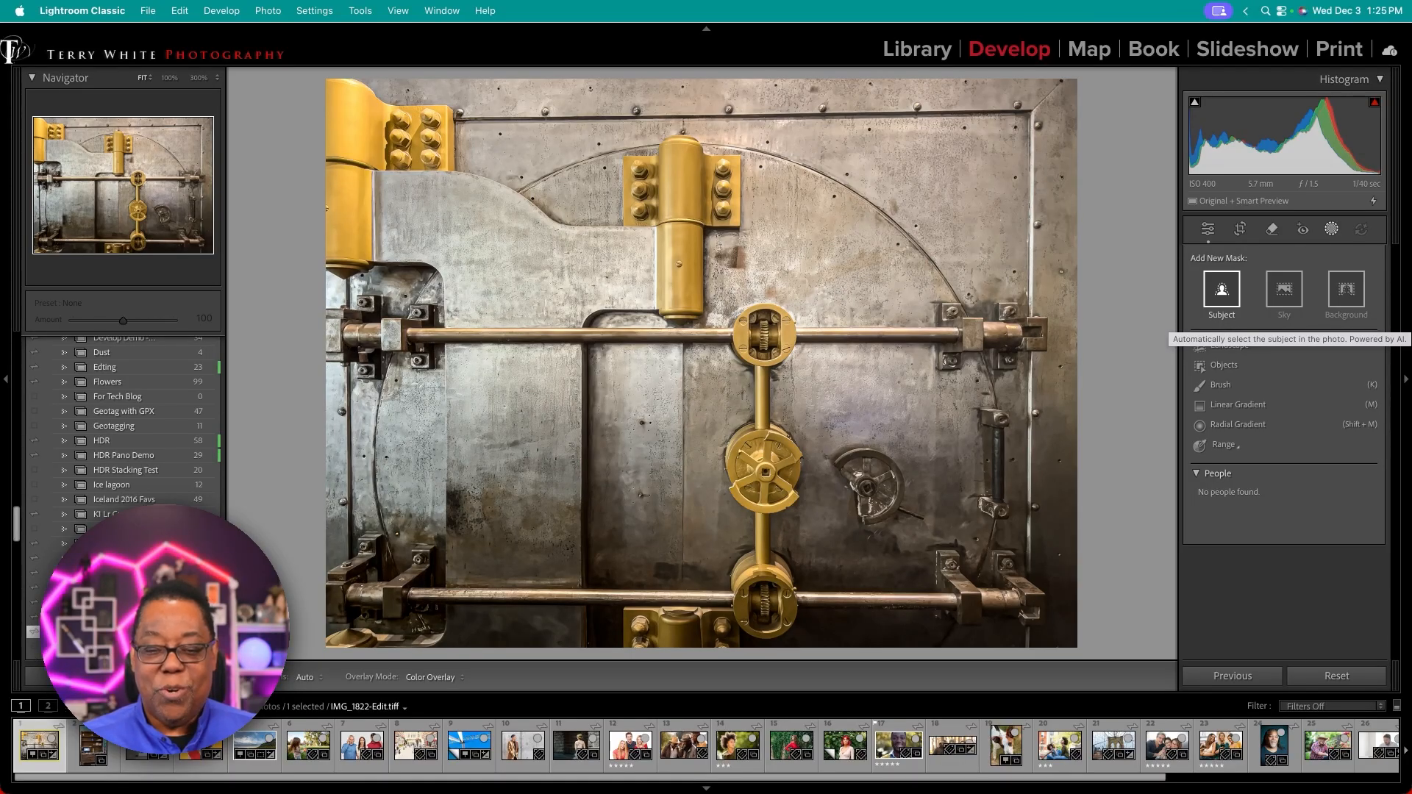
{"action": "left_click", "coordinate": [1220, 291]}
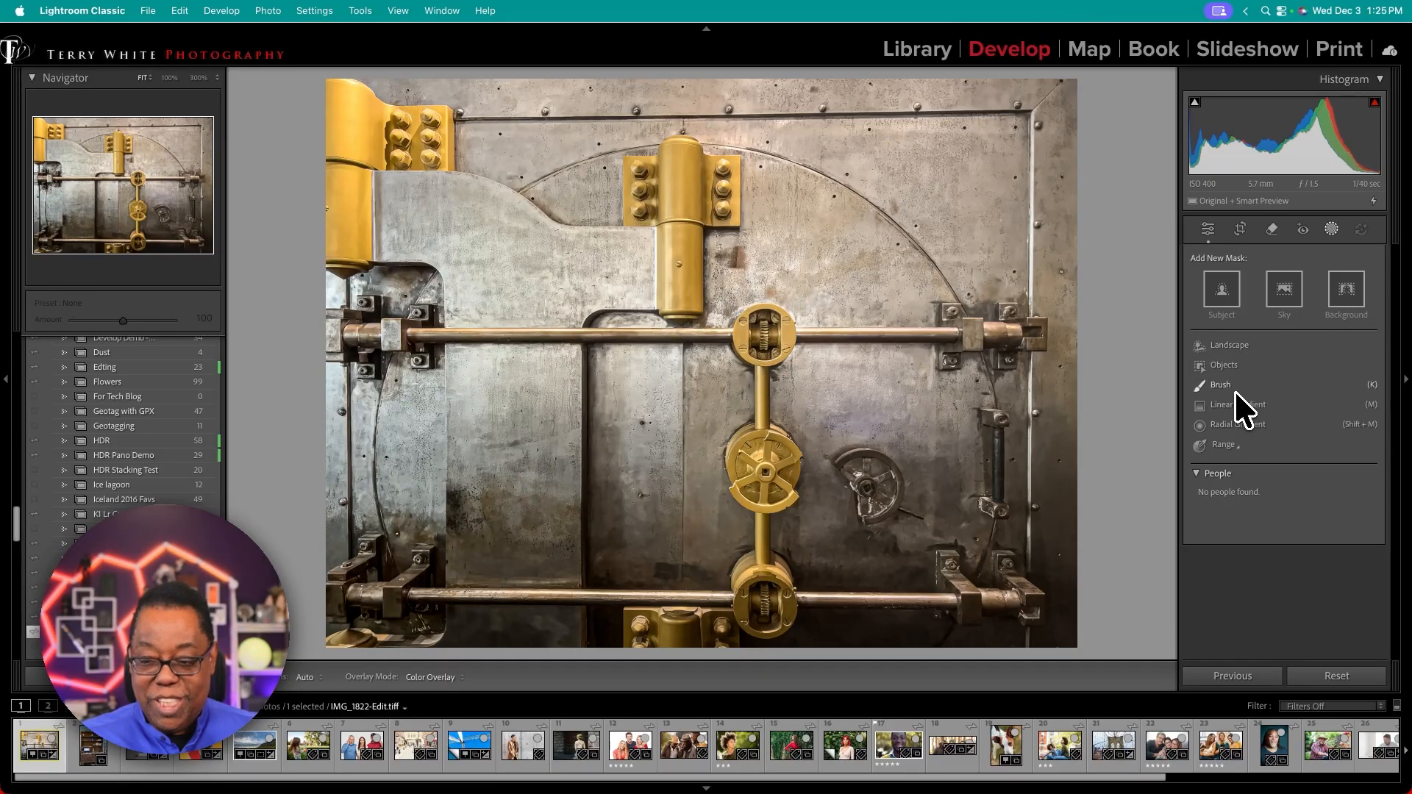
{"action": "mouse_move", "coordinate": [1237, 424]}
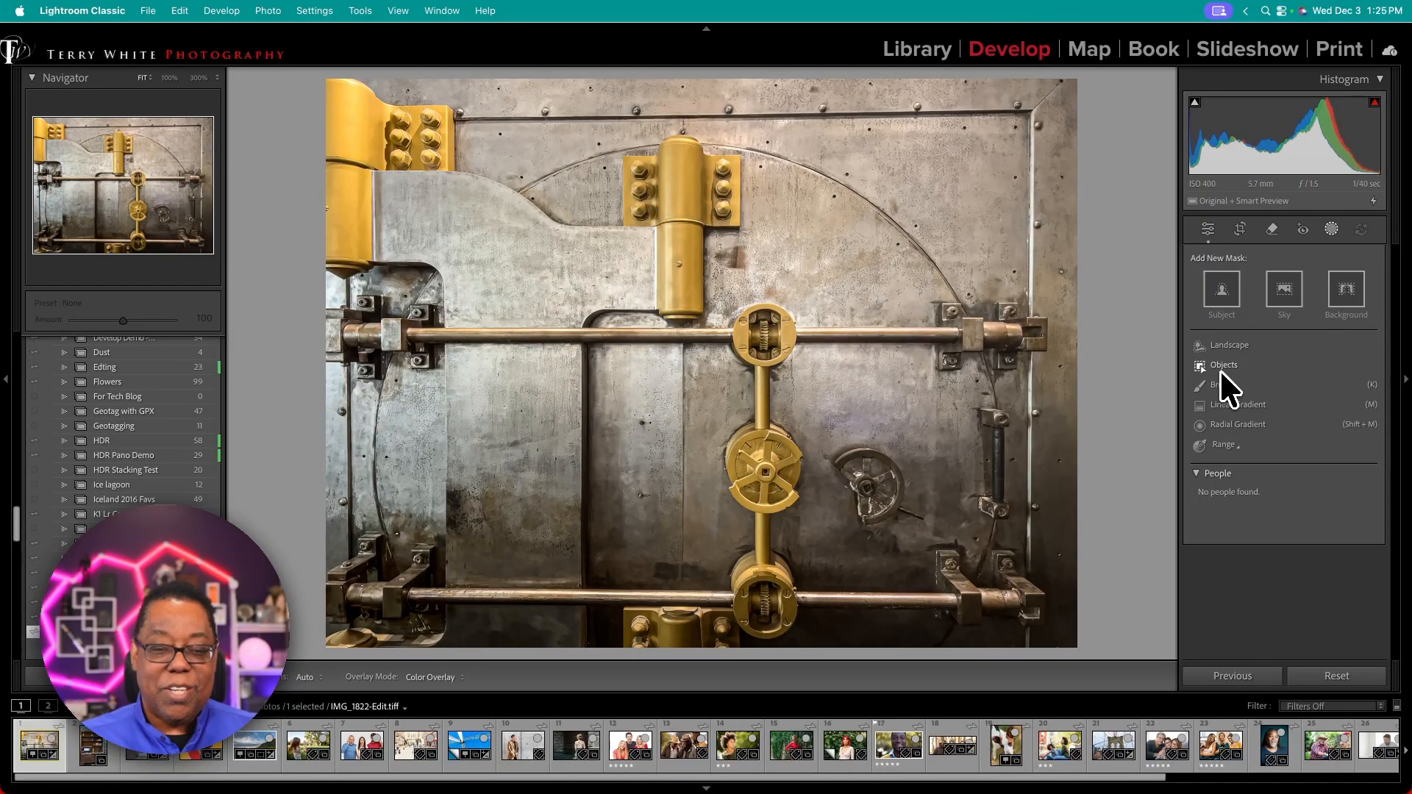
{"action": "mouse_move", "coordinate": [1224, 365]}
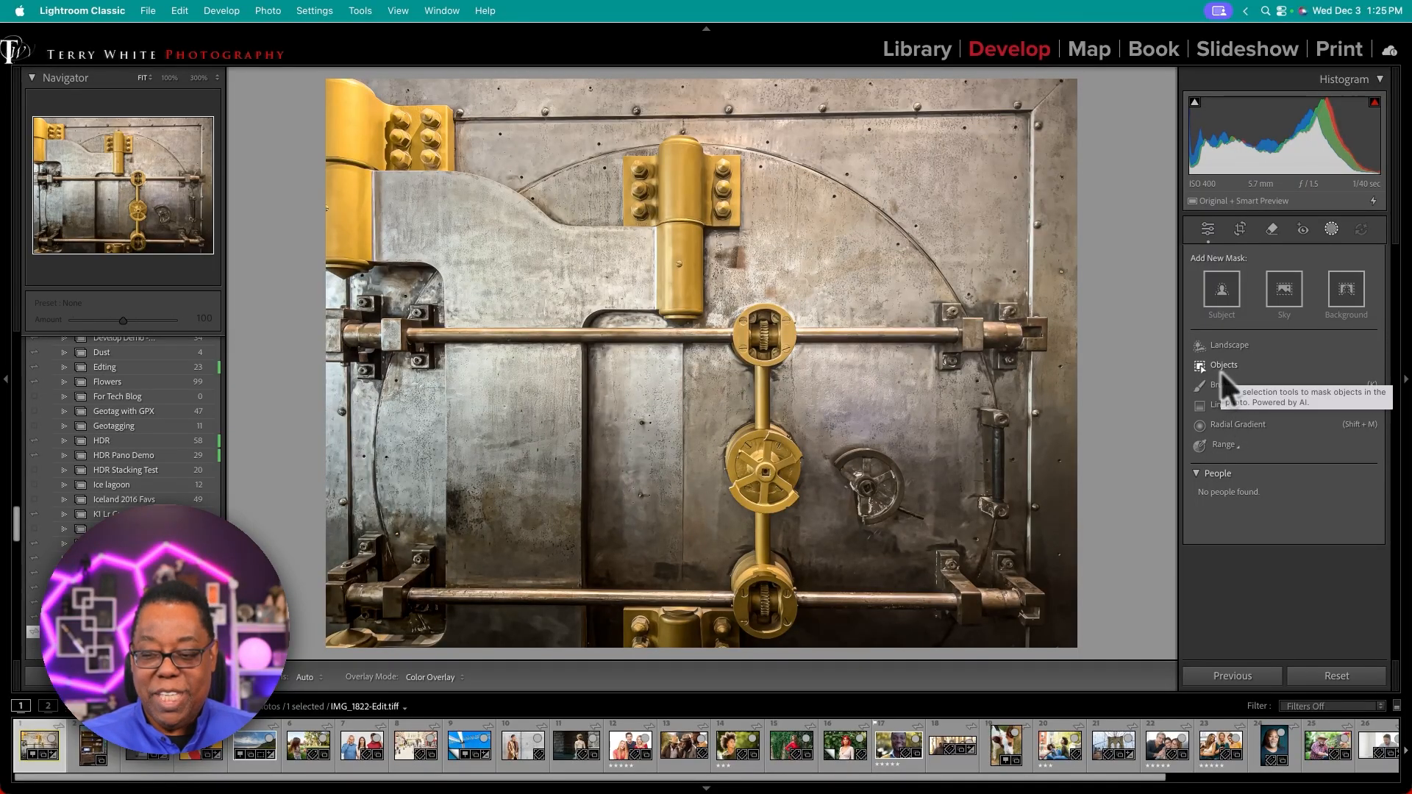
Step: Object-mask the top centre brass hinge and adjust its Hue to around 55
{"action": "left_click", "coordinate": [1224, 364]}
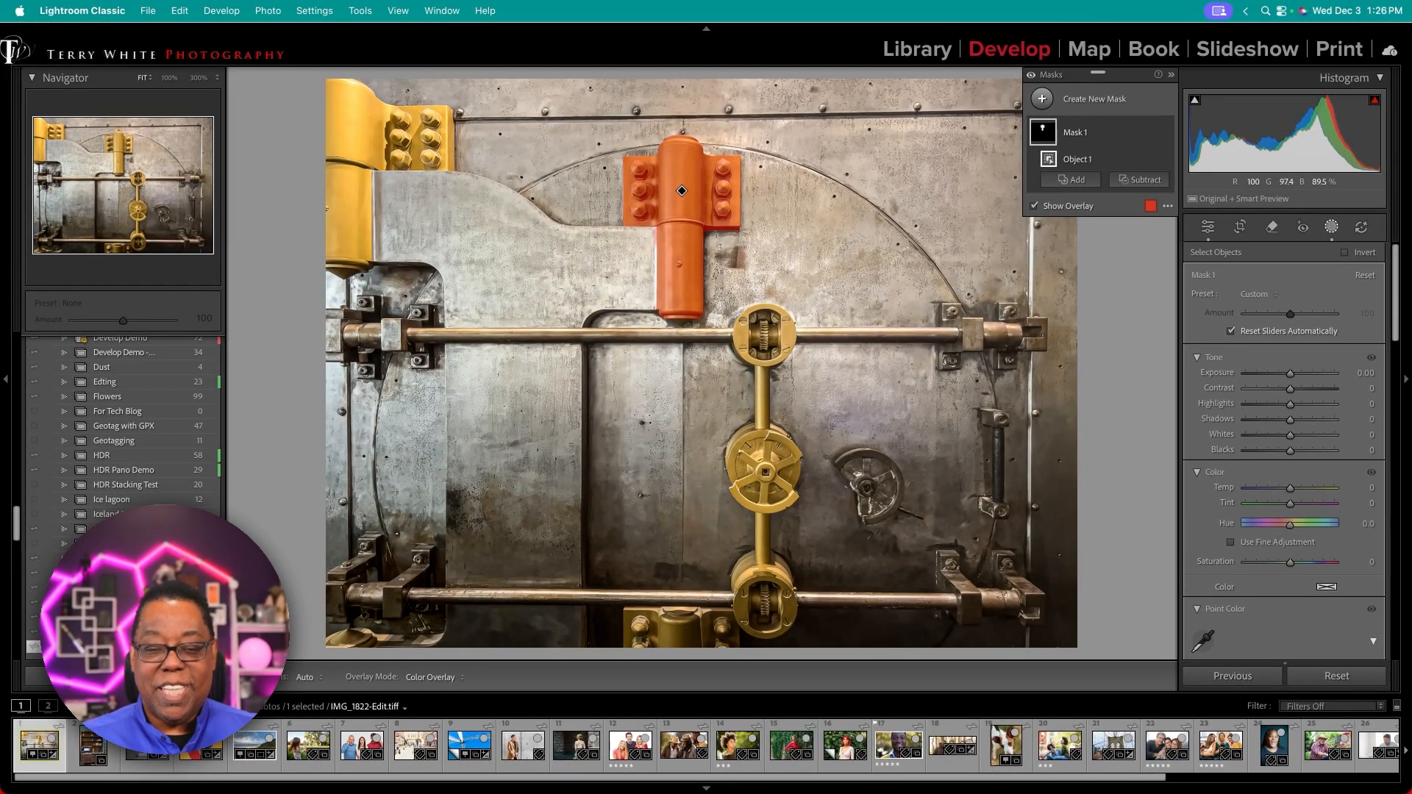
{"action": "mouse_move", "coordinate": [827, 340]}
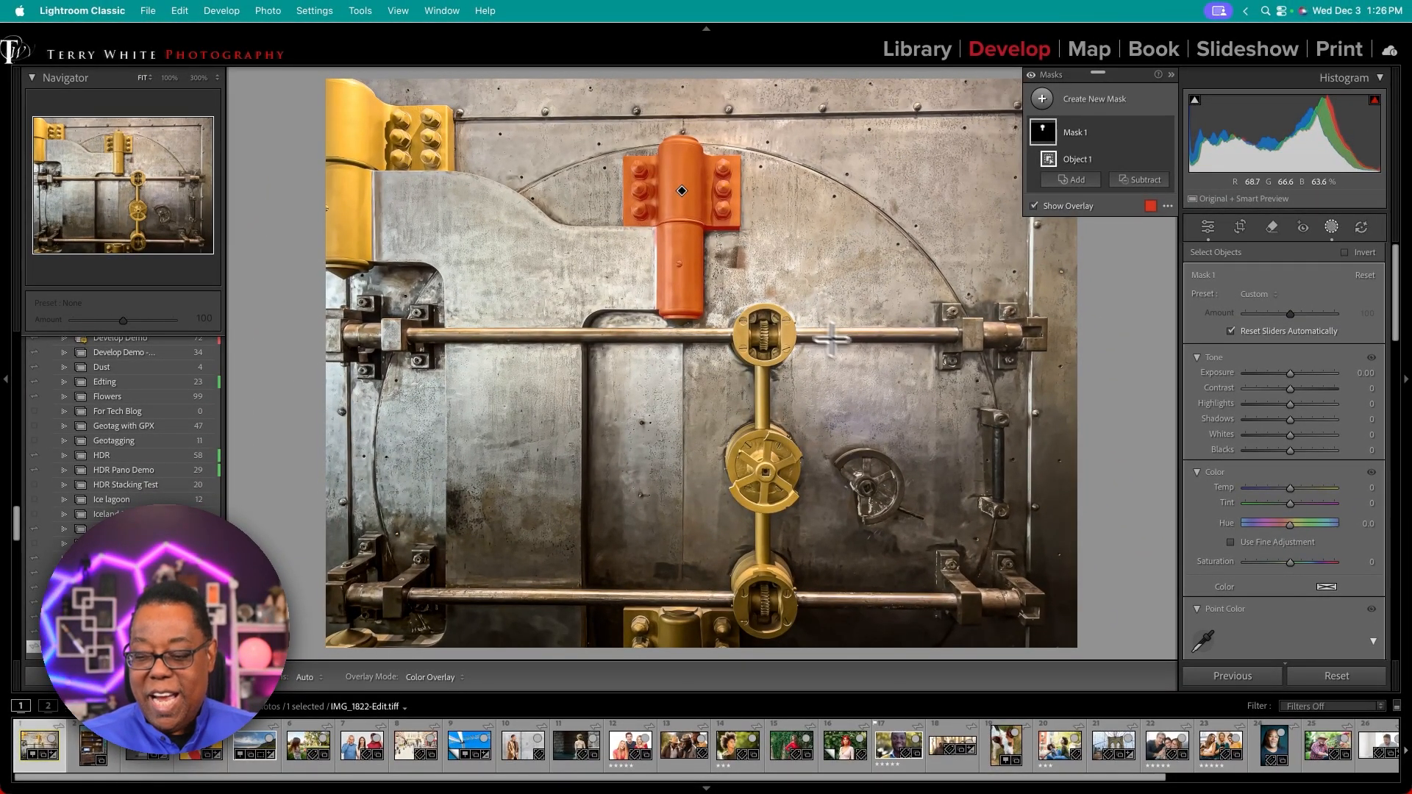
{"action": "mouse_move", "coordinate": [1284, 554]}
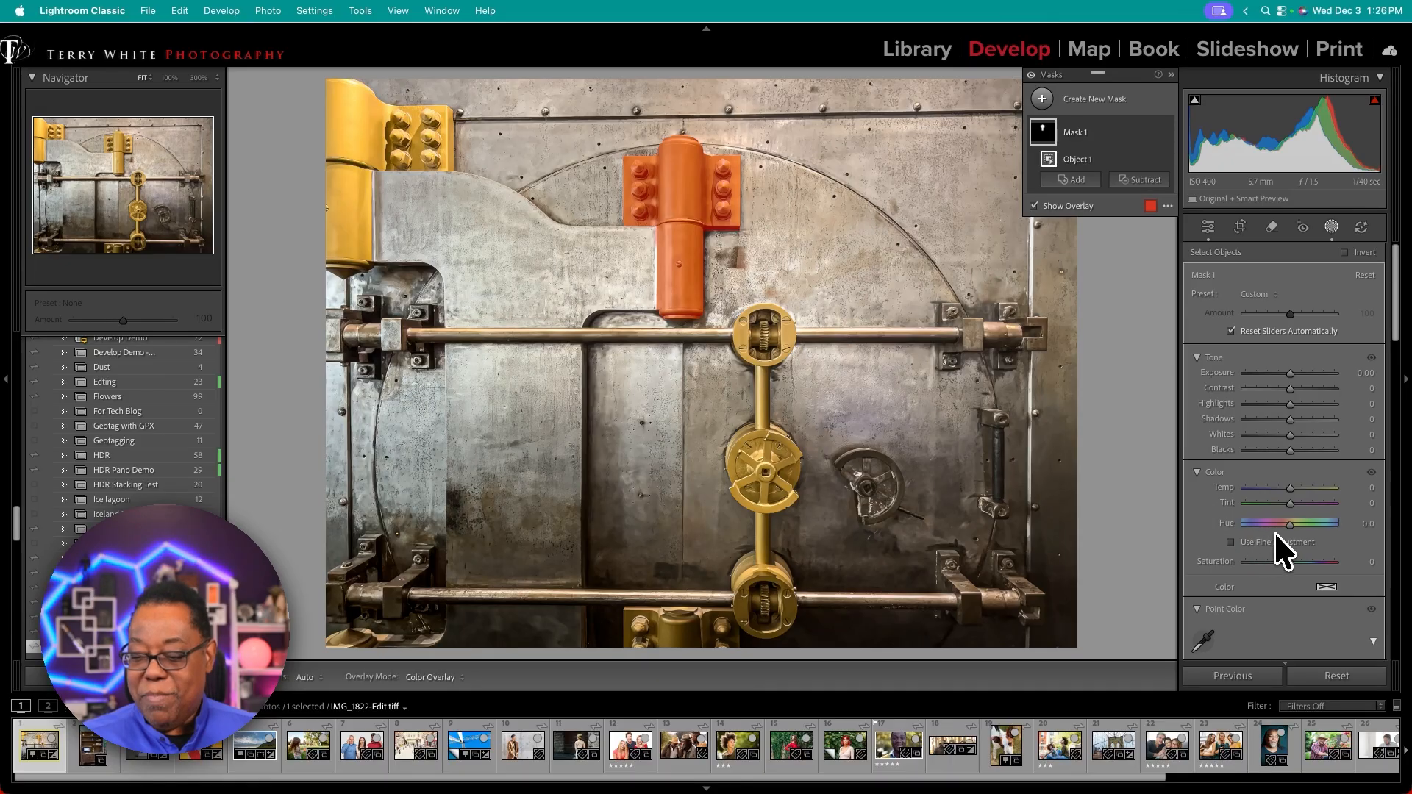
{"action": "left_click_drag", "start_coordinate": [1316, 523], "coordinate": [1236, 487]}
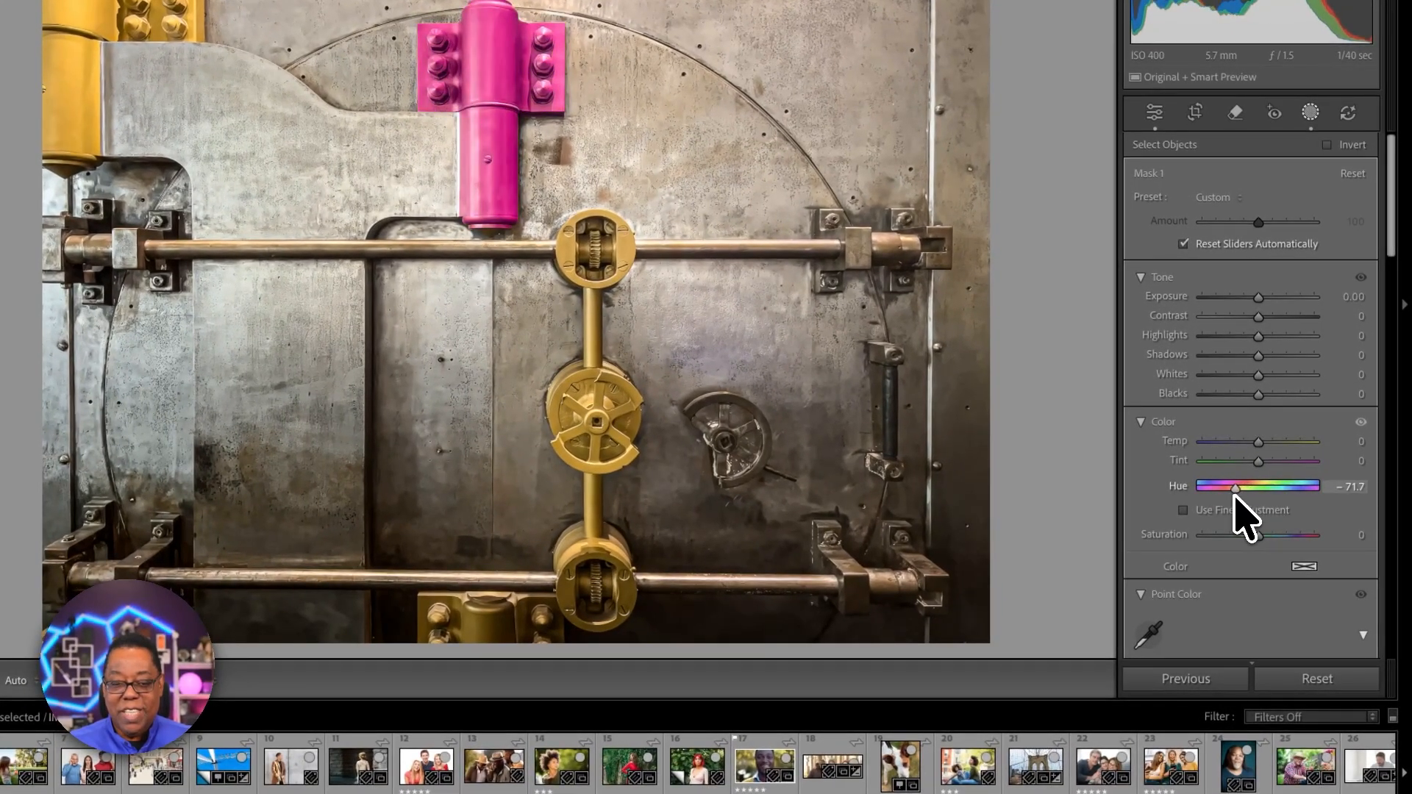
{"action": "left_click_drag", "start_coordinate": [1236, 486], "coordinate": [1279, 487]}
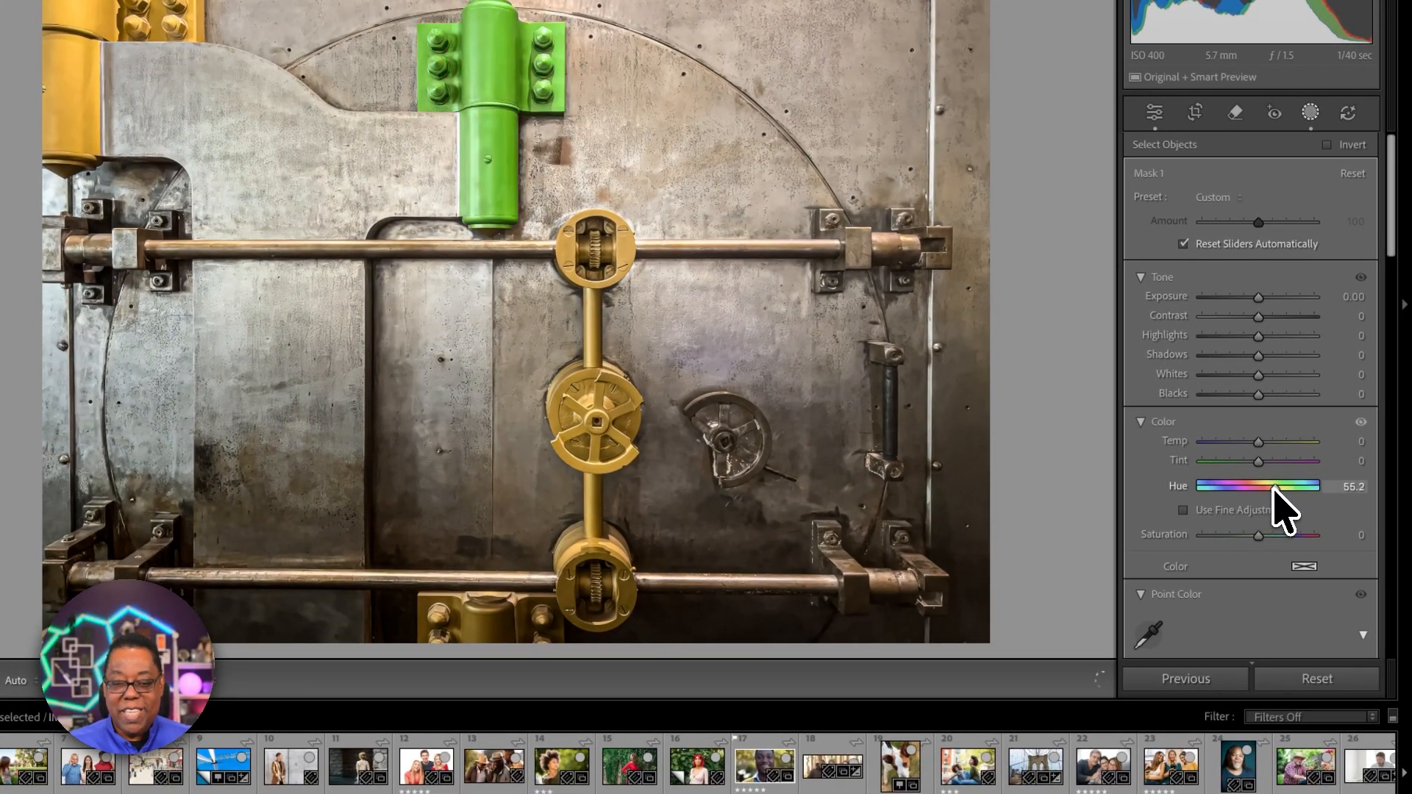
{"action": "left_click_drag", "start_coordinate": [1312, 486], "coordinate": [1216, 486]}
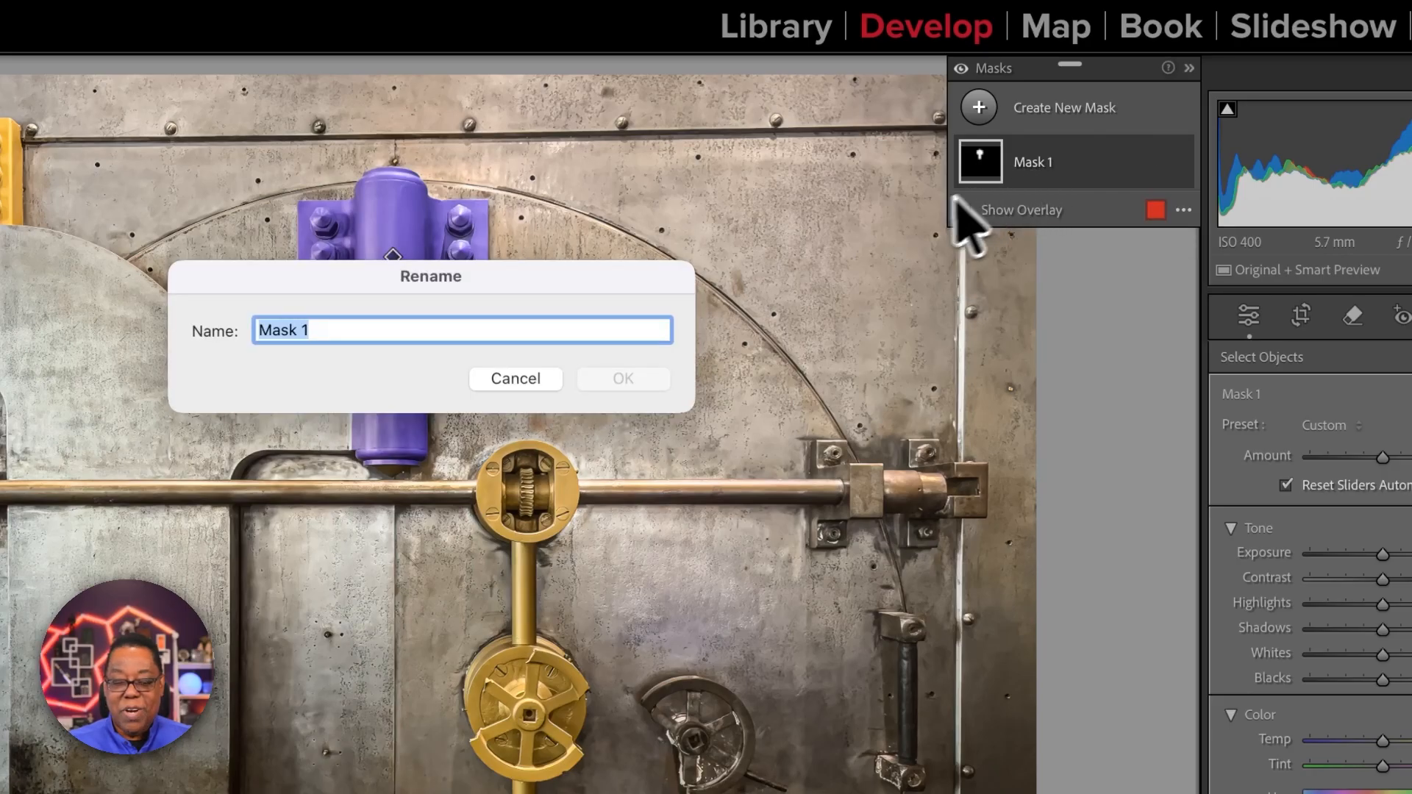
Step: Rename the first hinge mask to 'Top middle hinge'
{"action": "type", "text": "T"}
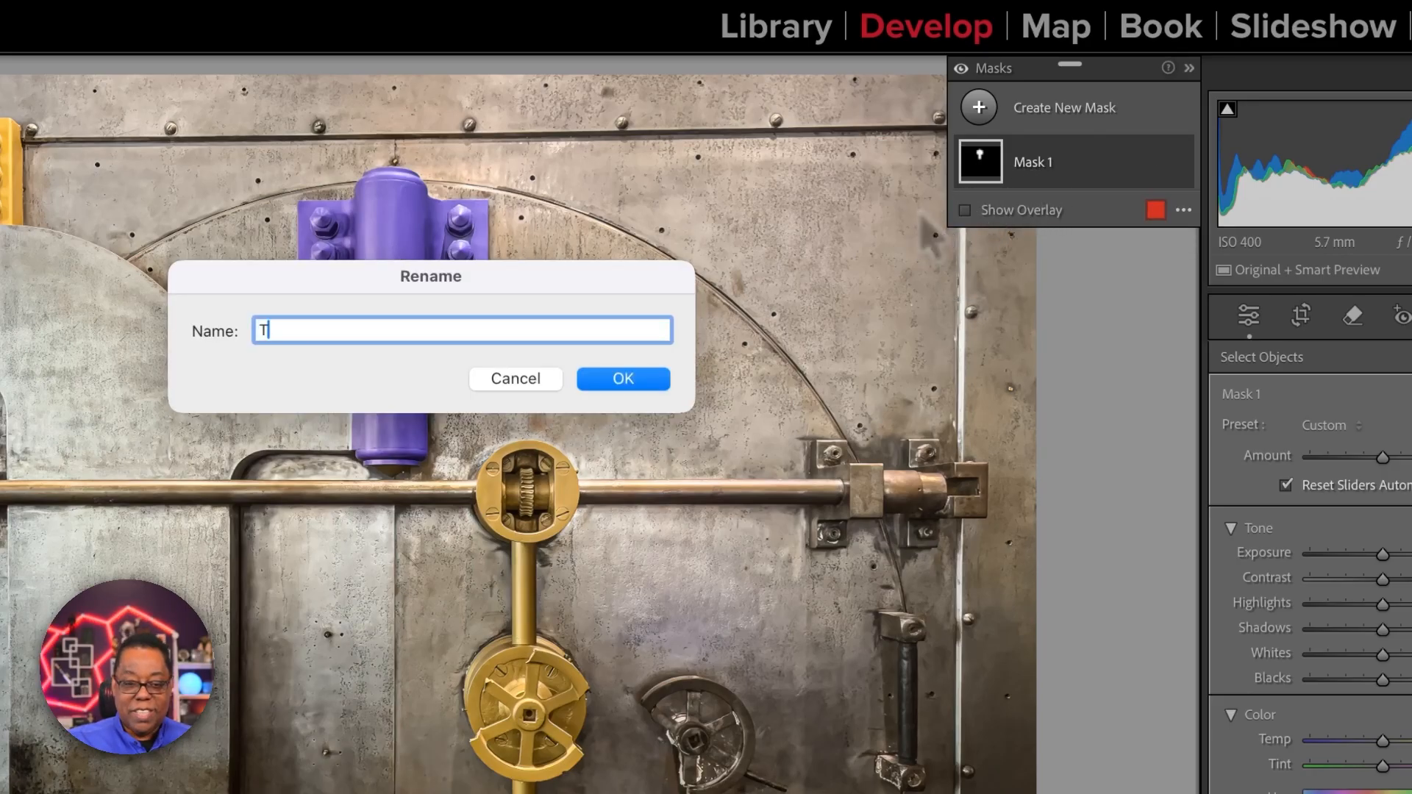
{"action": "type", "text": "op middle"}
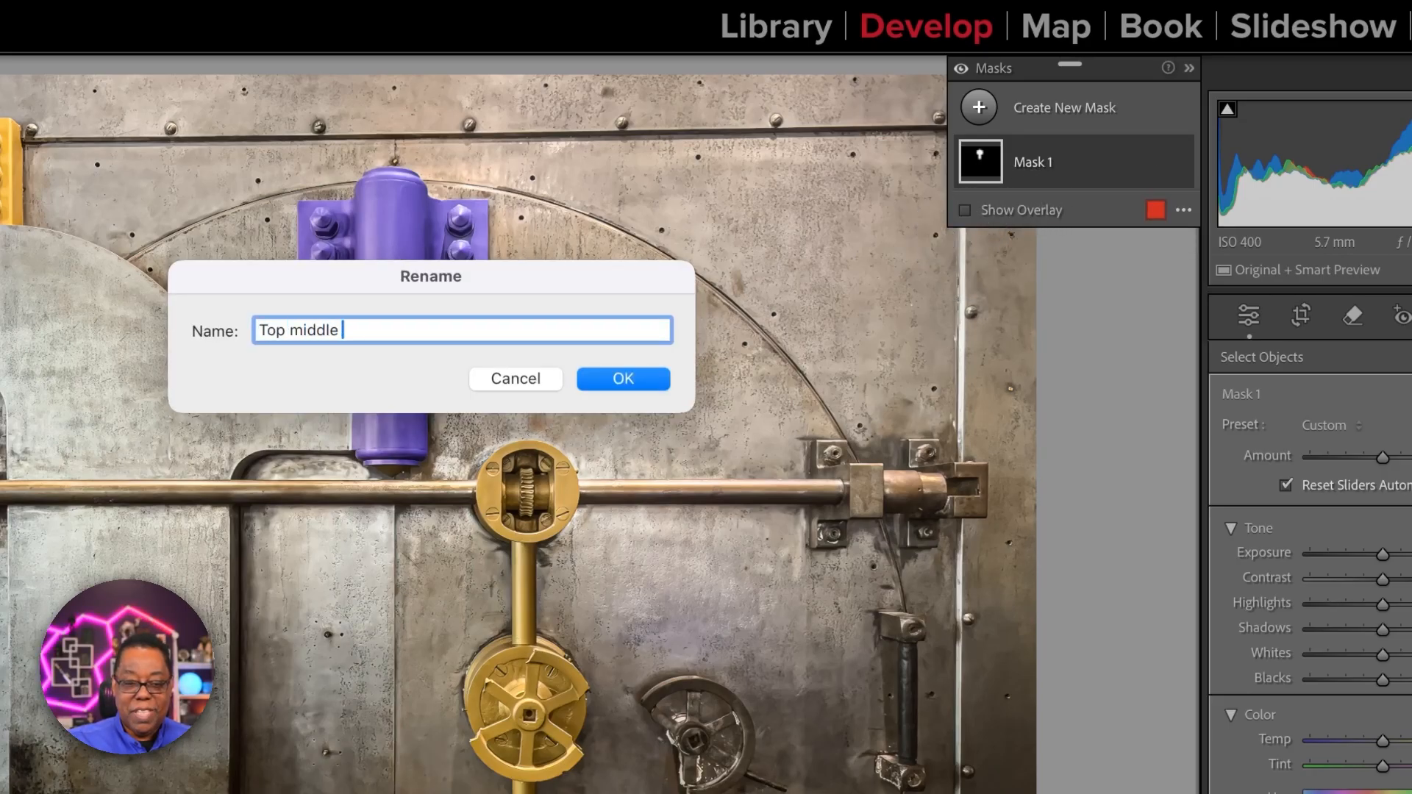
{"action": "left_click", "coordinate": [621, 378]}
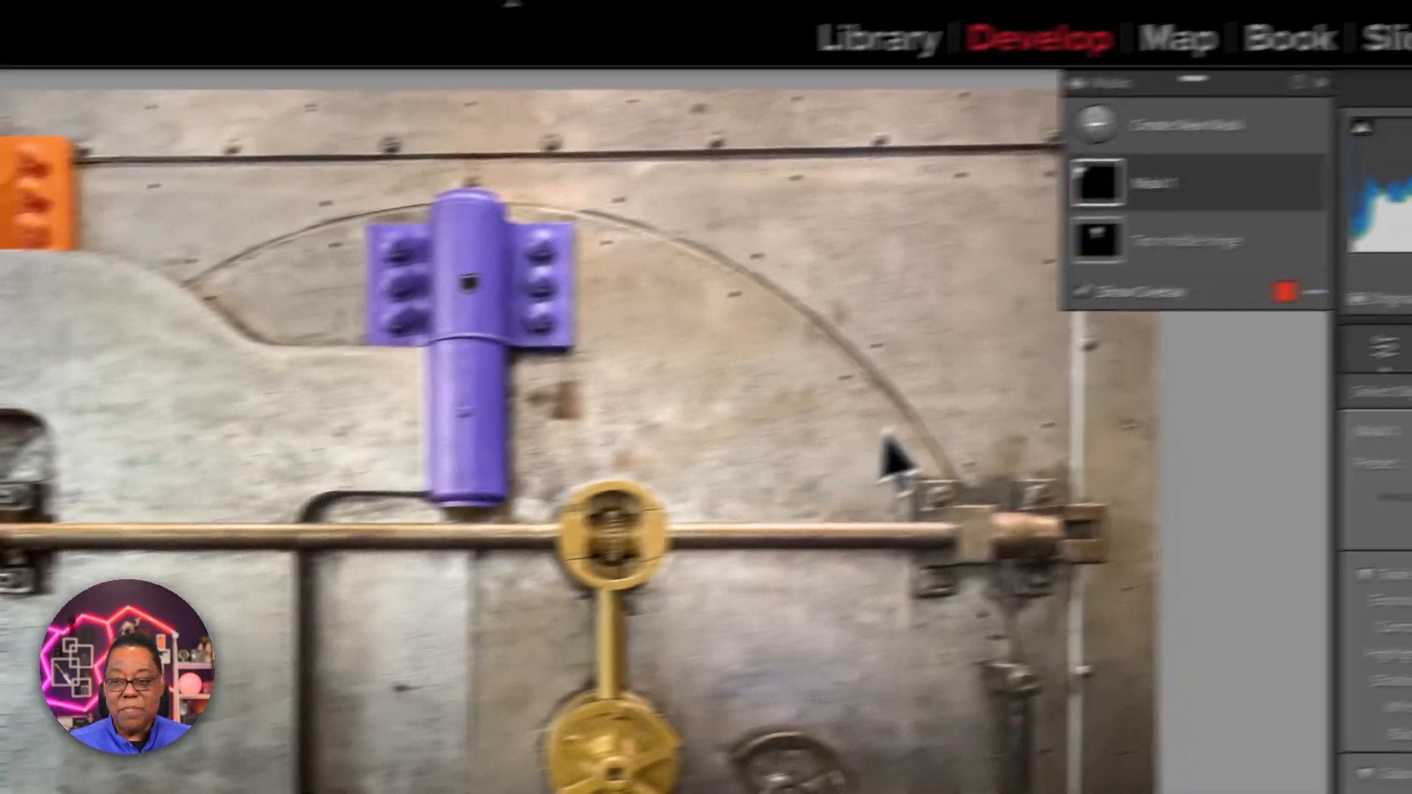
Step: Rename the second mask to 'Top Left hinge'
{"action": "double_click", "coordinate": [1063, 197]}
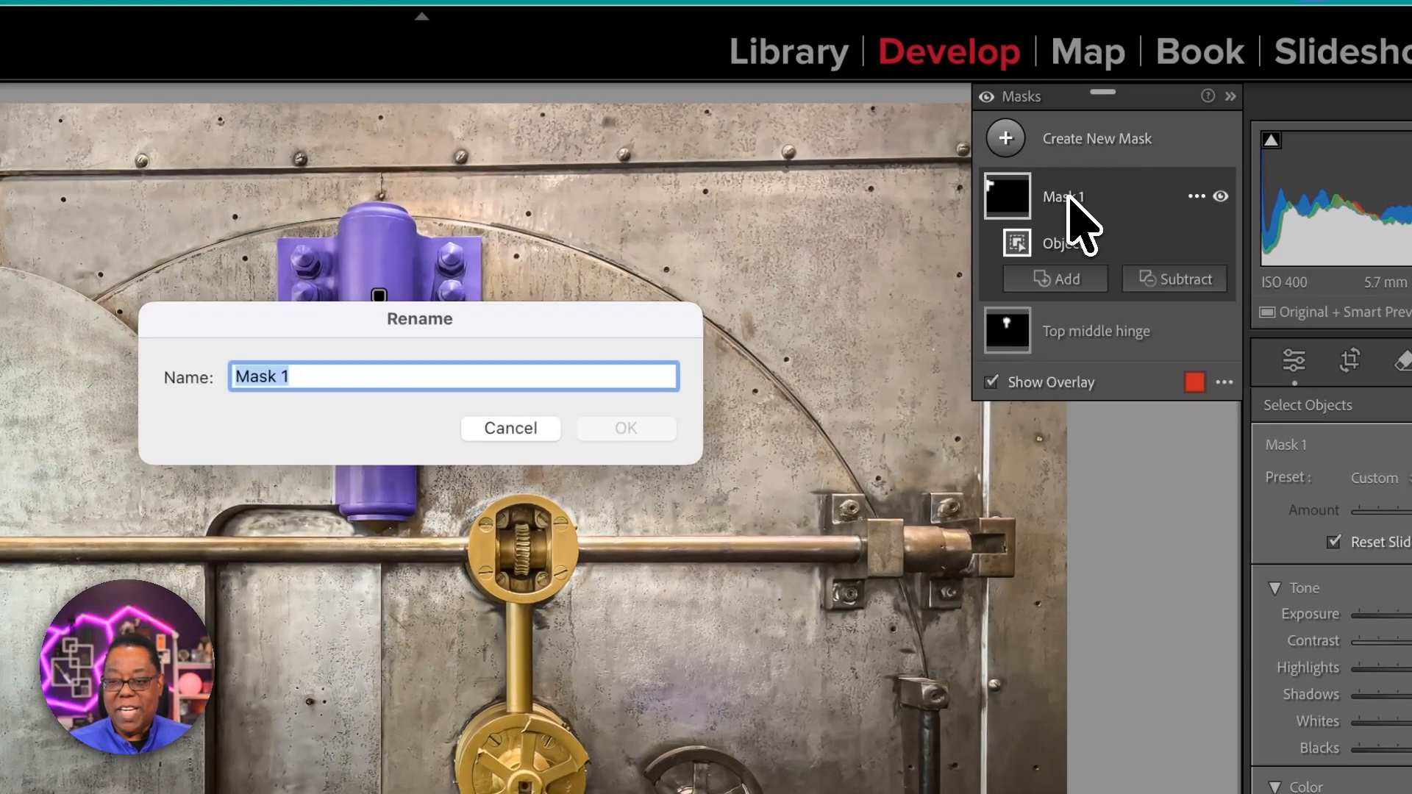
{"action": "type", "text": "Tope"}
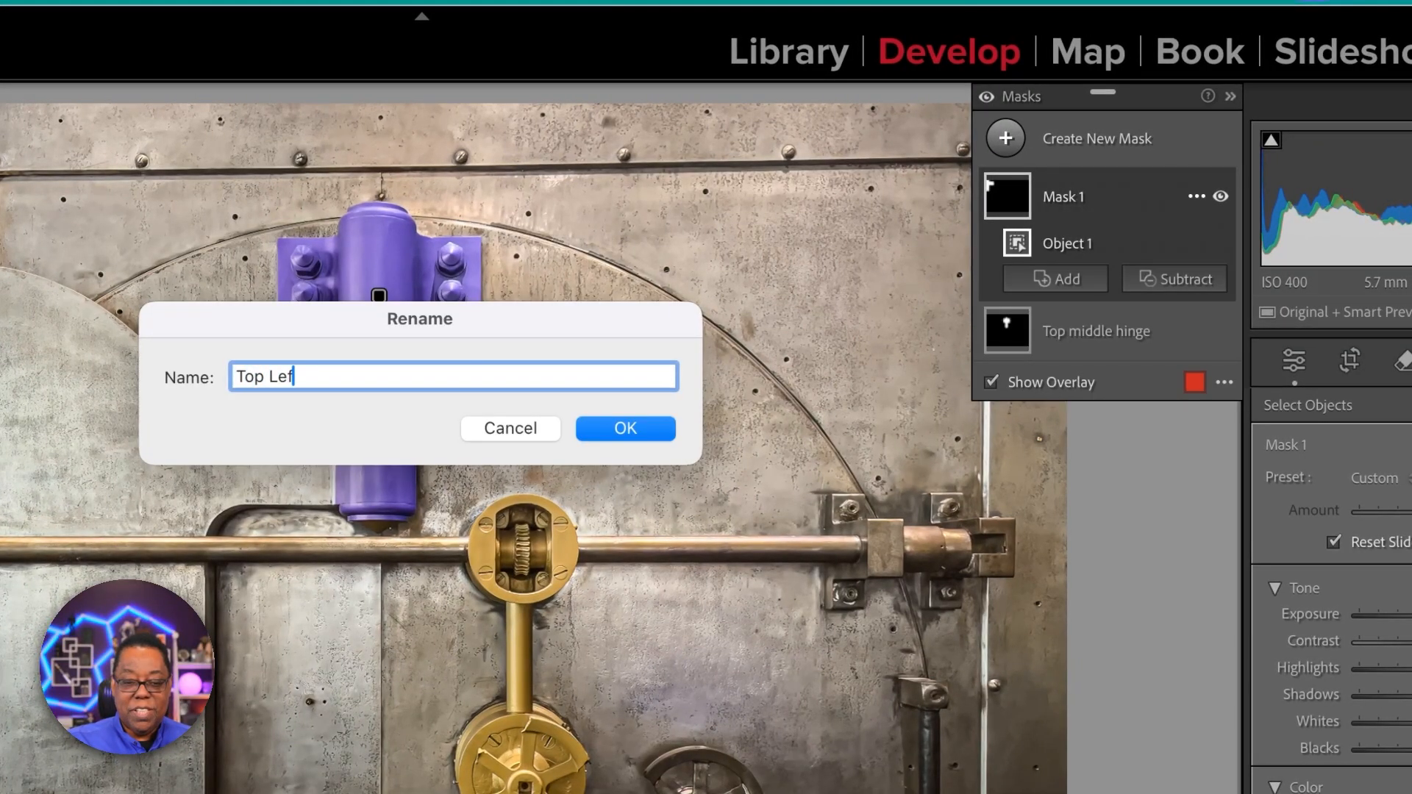
{"action": "left_click", "coordinate": [625, 428]}
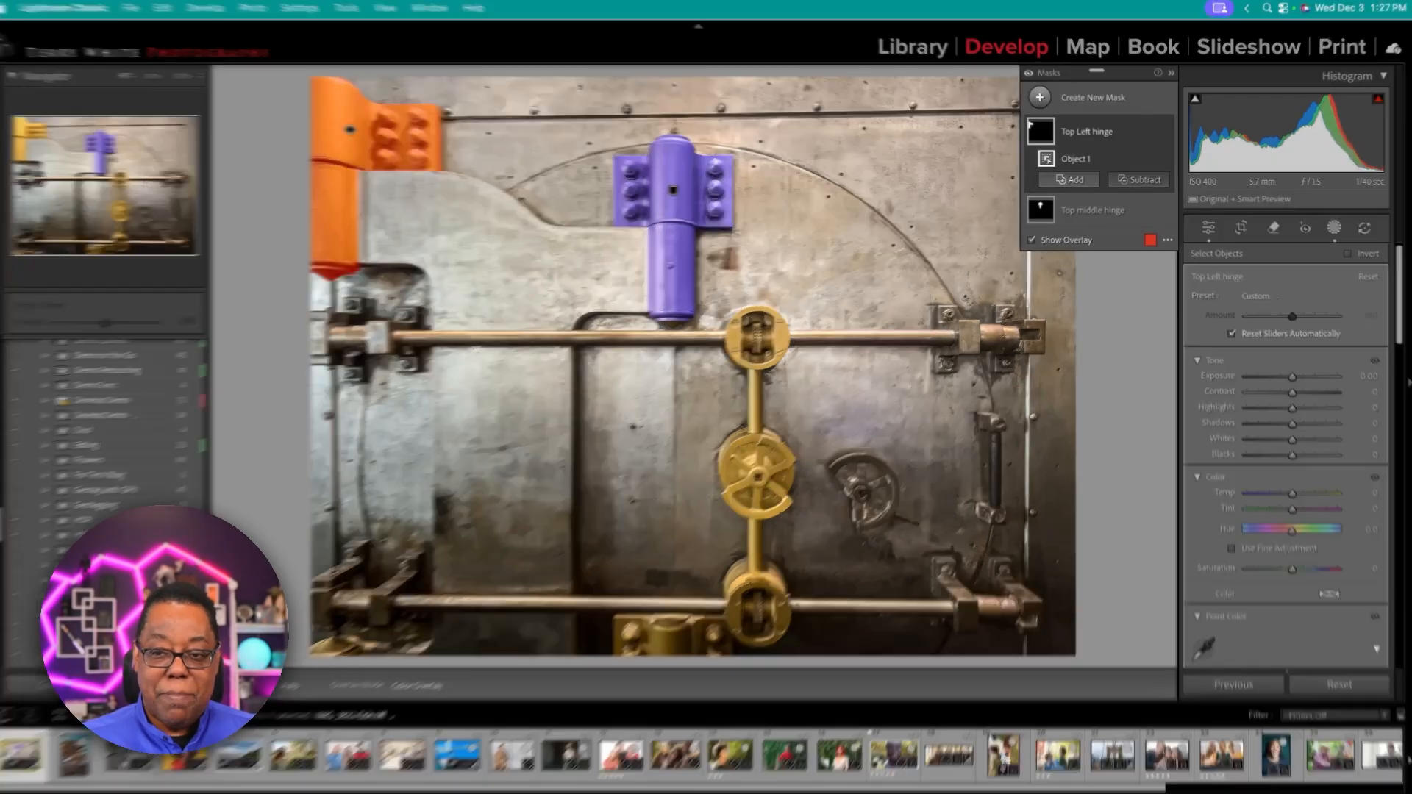
Step: Add the central gear assembly to the Top Left hinge mask and set Hue near -115
{"action": "left_click", "coordinate": [1074, 179]}
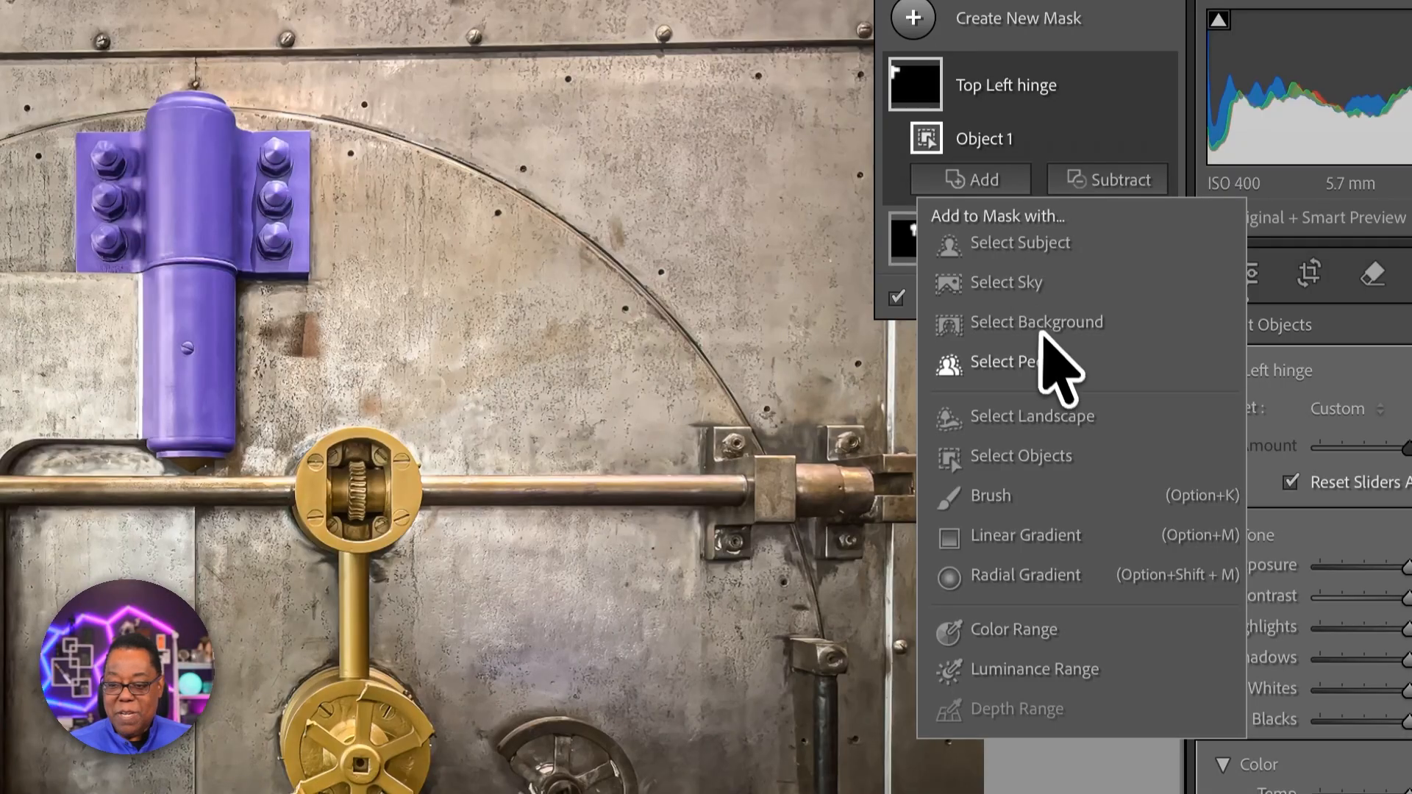
{"action": "left_click", "coordinate": [1022, 454]}
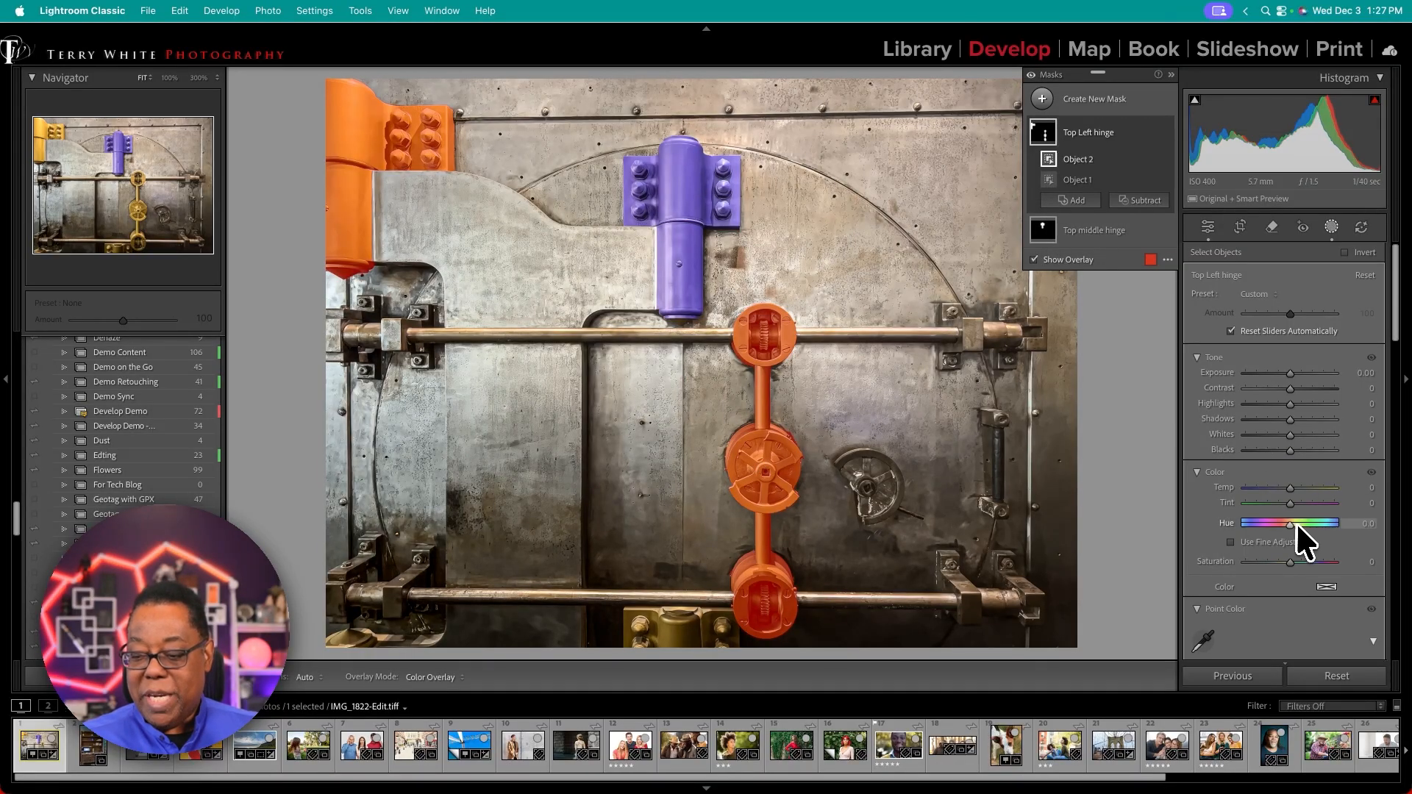
{"action": "left_click_drag", "start_coordinate": [1289, 522], "coordinate": [1232, 494]}
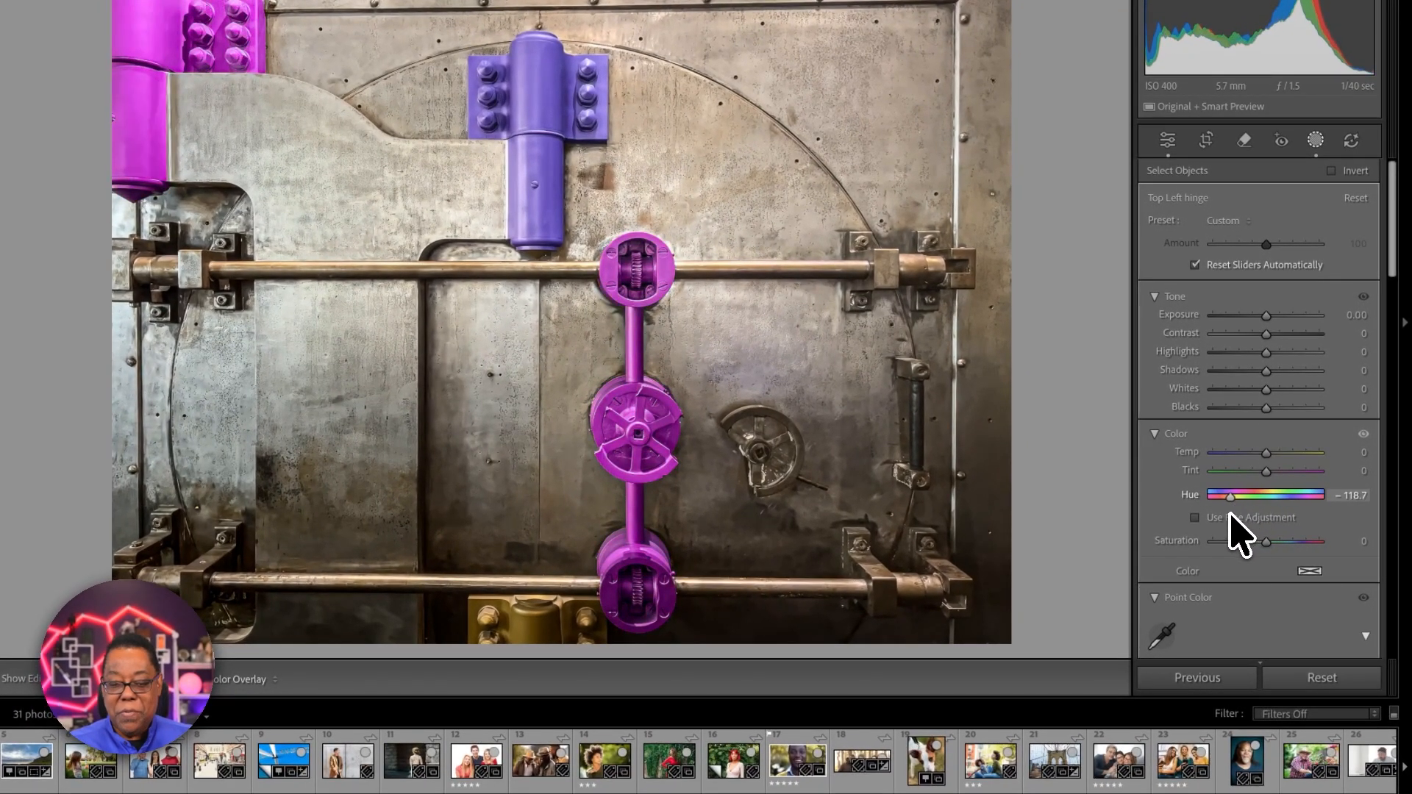
{"action": "left_click_drag", "start_coordinate": [1229, 494], "coordinate": [1316, 523]}
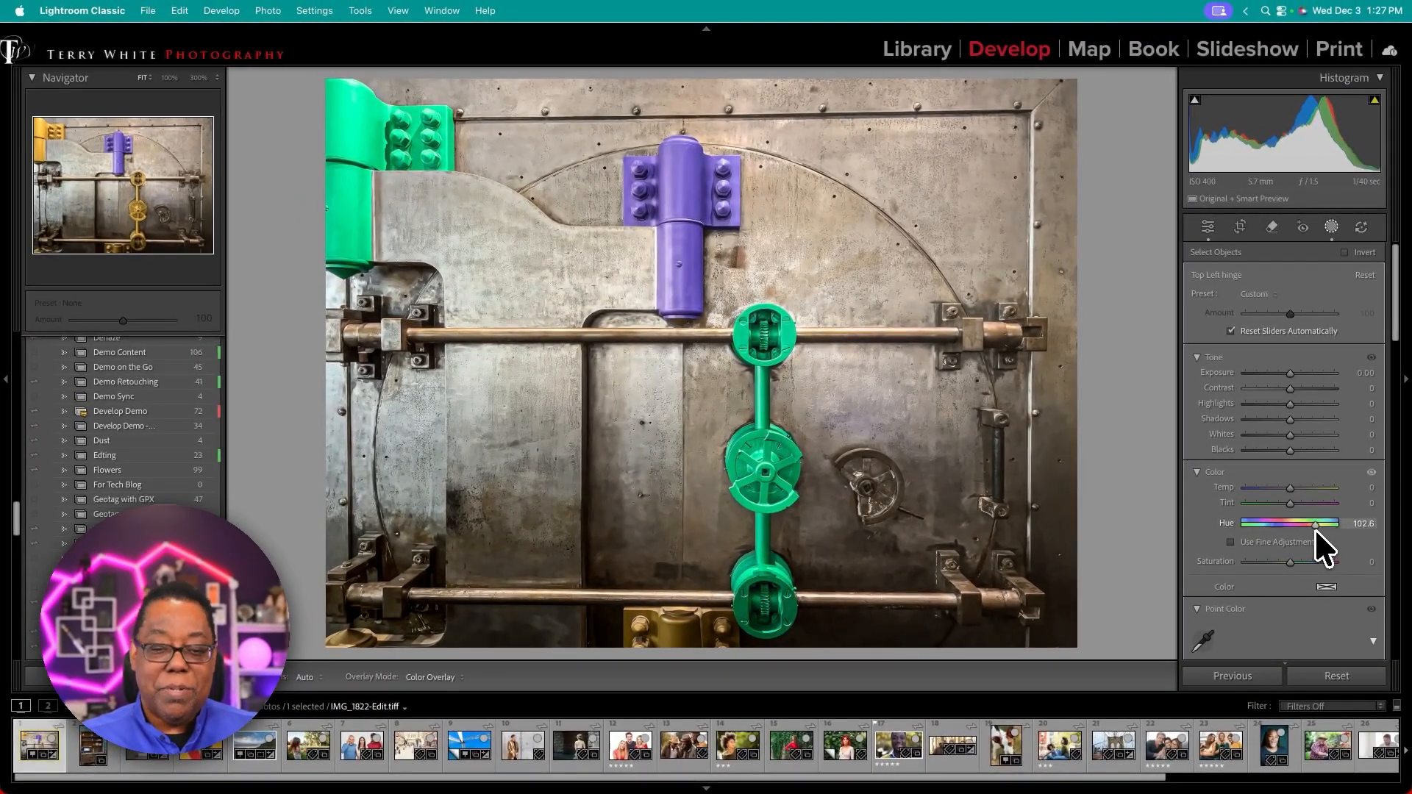
{"action": "left_click_drag", "start_coordinate": [1316, 524], "coordinate": [1268, 525]}
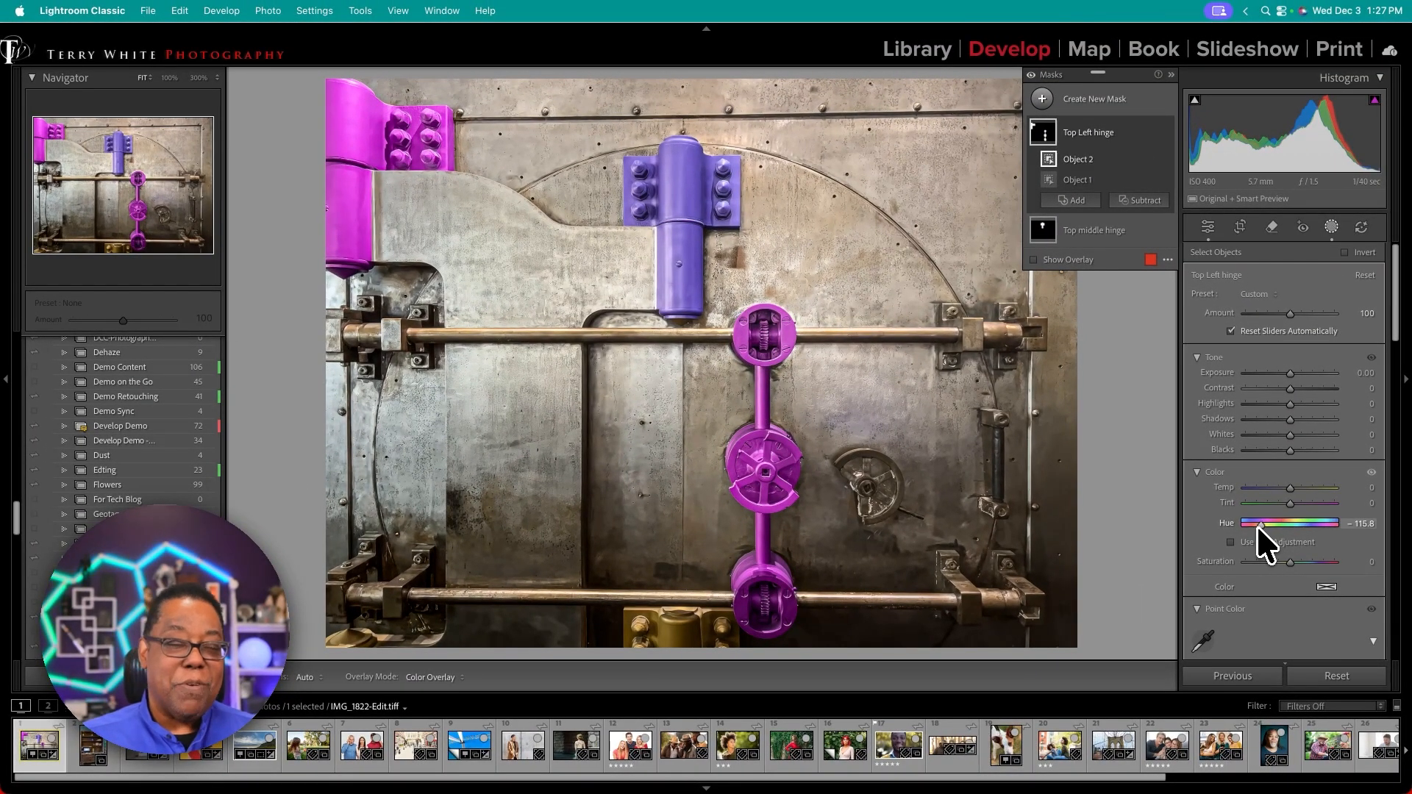
{"action": "mouse_move", "coordinate": [1261, 540]}
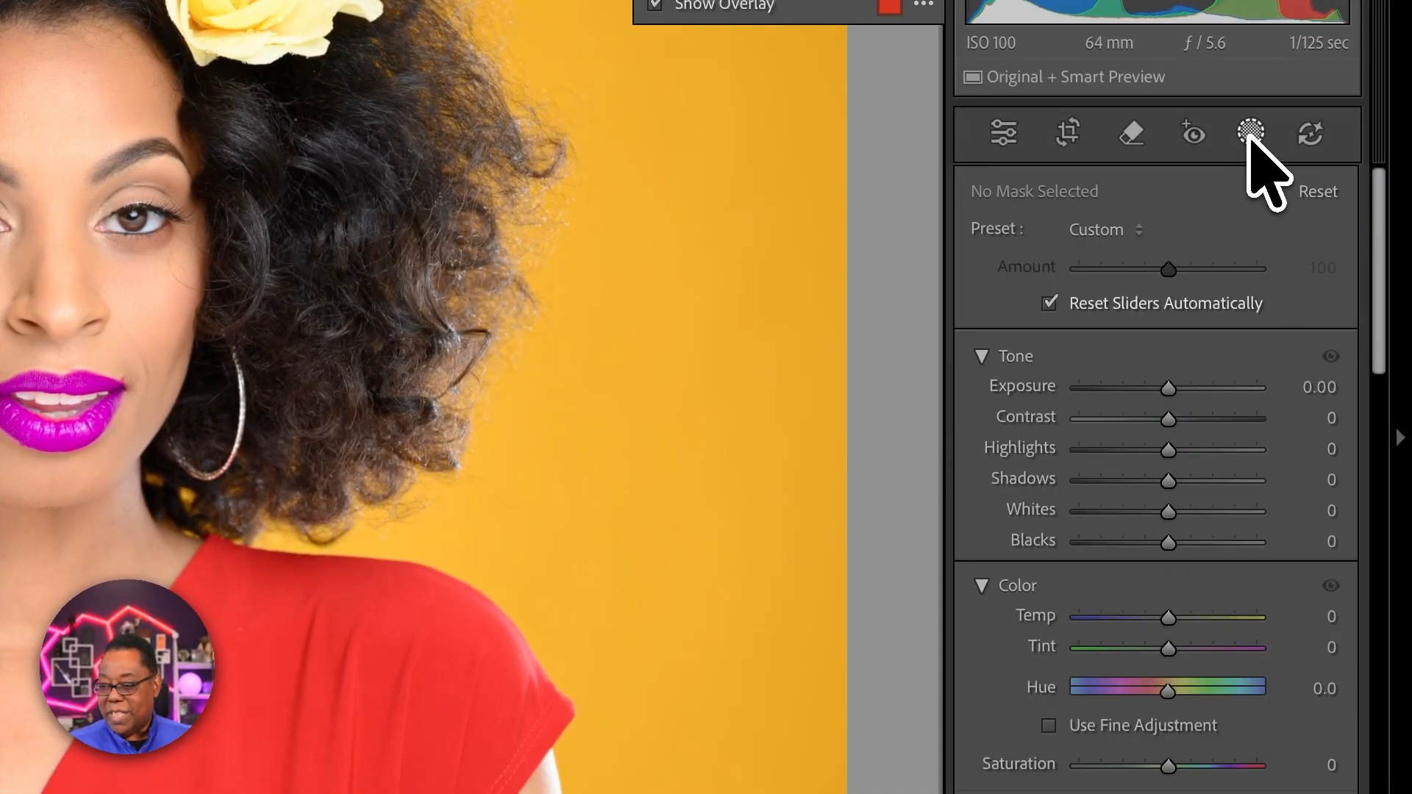
Step: On the portrait, create a new object mask by outlining the yellow hair flower
{"action": "left_click", "coordinate": [1250, 133]}
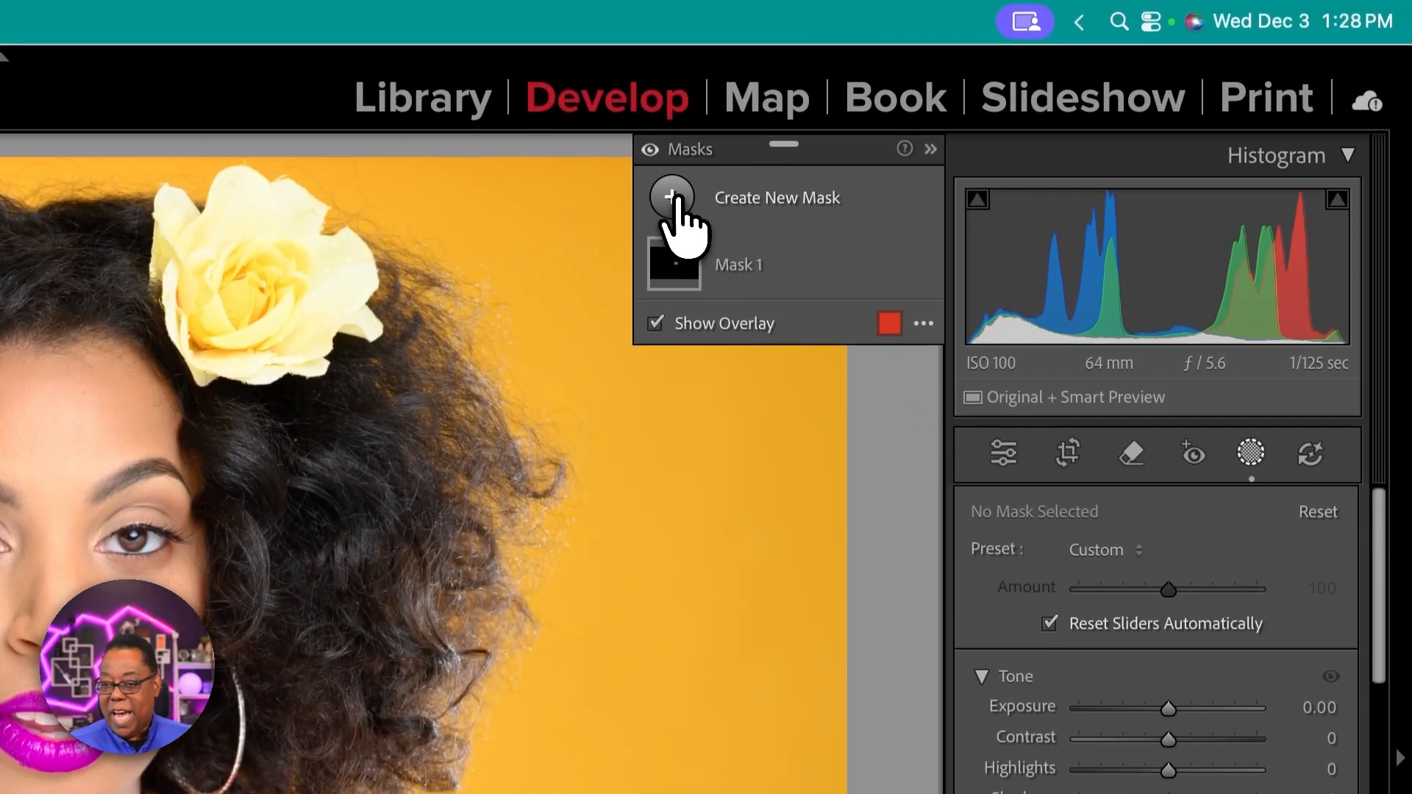
{"action": "left_click", "coordinate": [670, 197]}
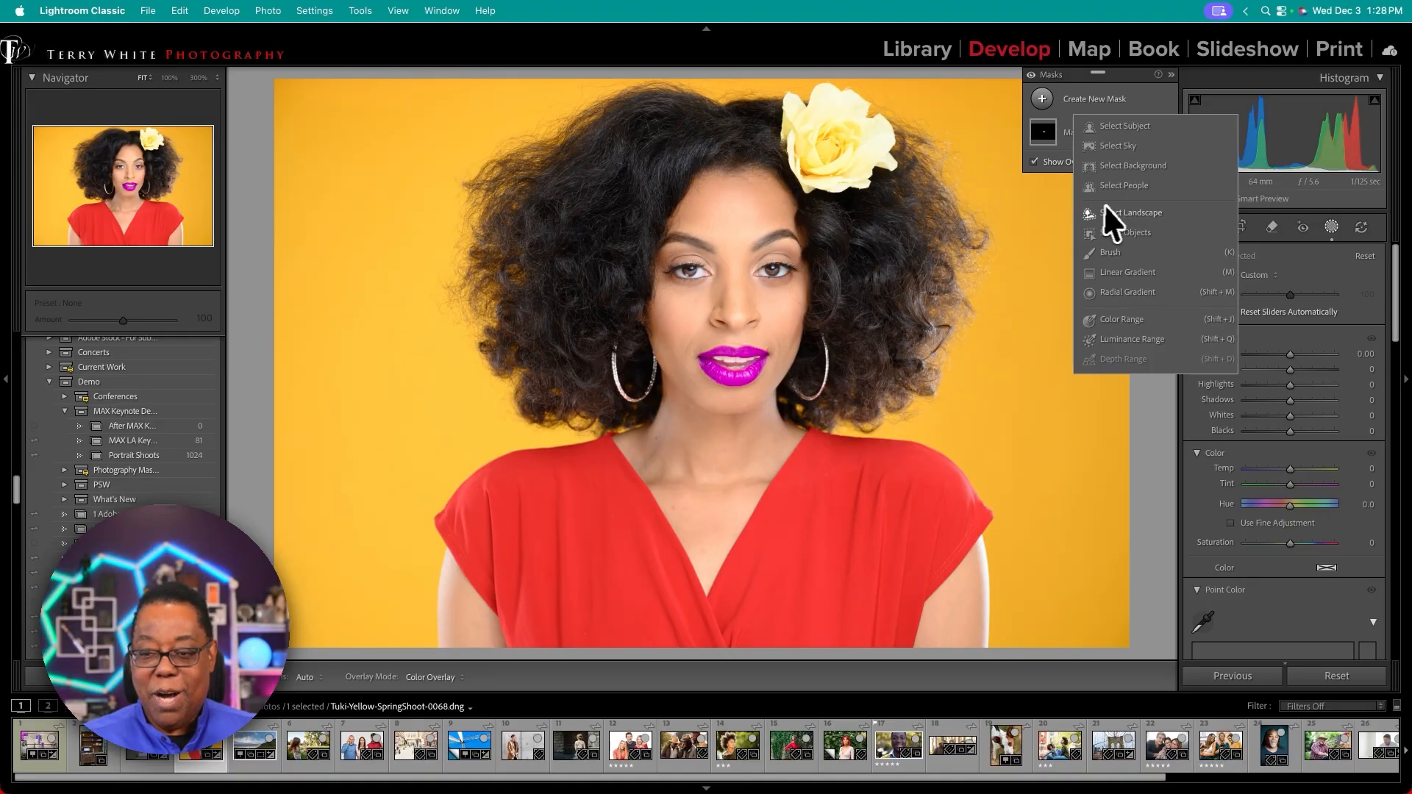
{"action": "mouse_move", "coordinate": [1129, 331]}
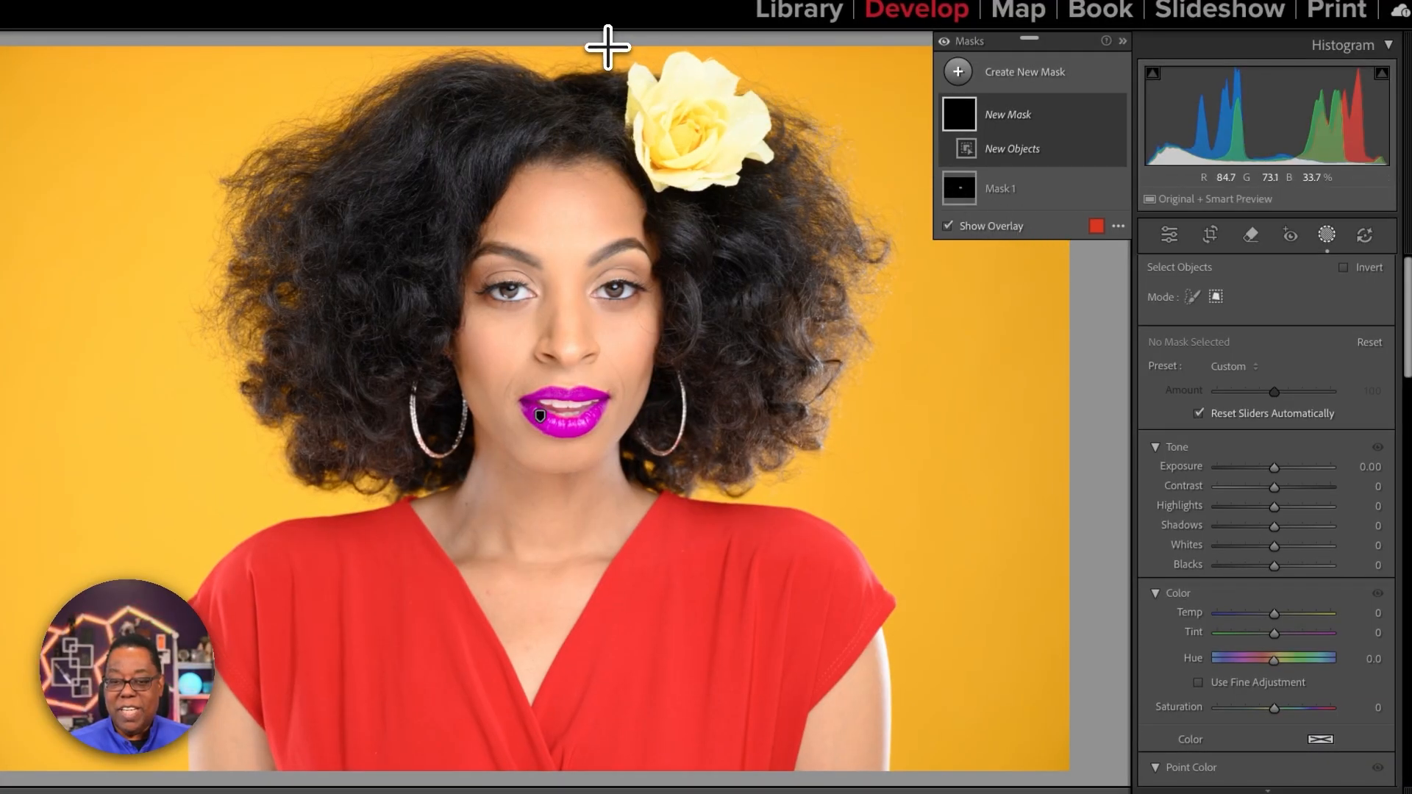
{"action": "left_click_drag", "start_coordinate": [608, 47], "coordinate": [809, 196]}
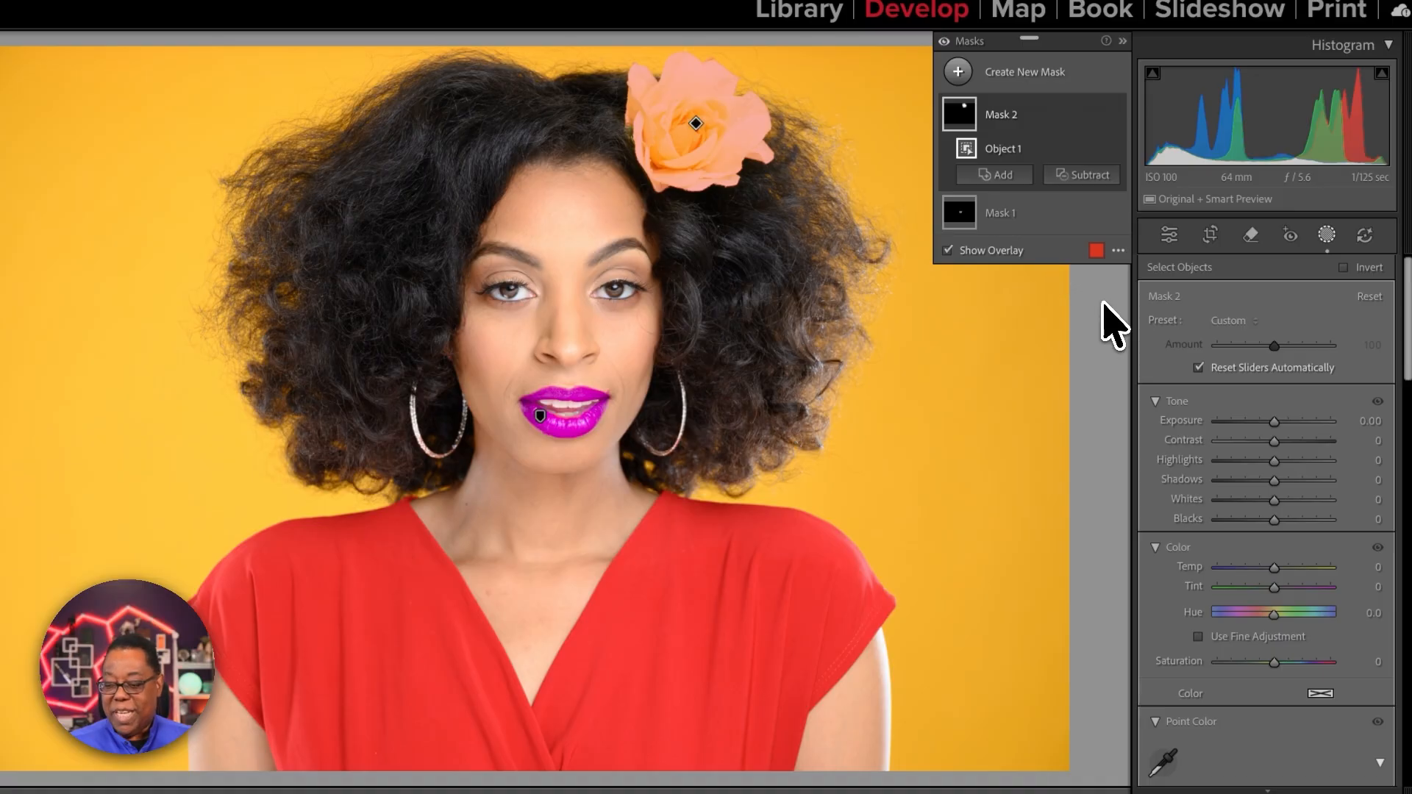
Step: Turn the flower purple with Hue about -124 and Exposure -0.96
{"action": "left_click_drag", "start_coordinate": [1272, 613], "coordinate": [1222, 569]}
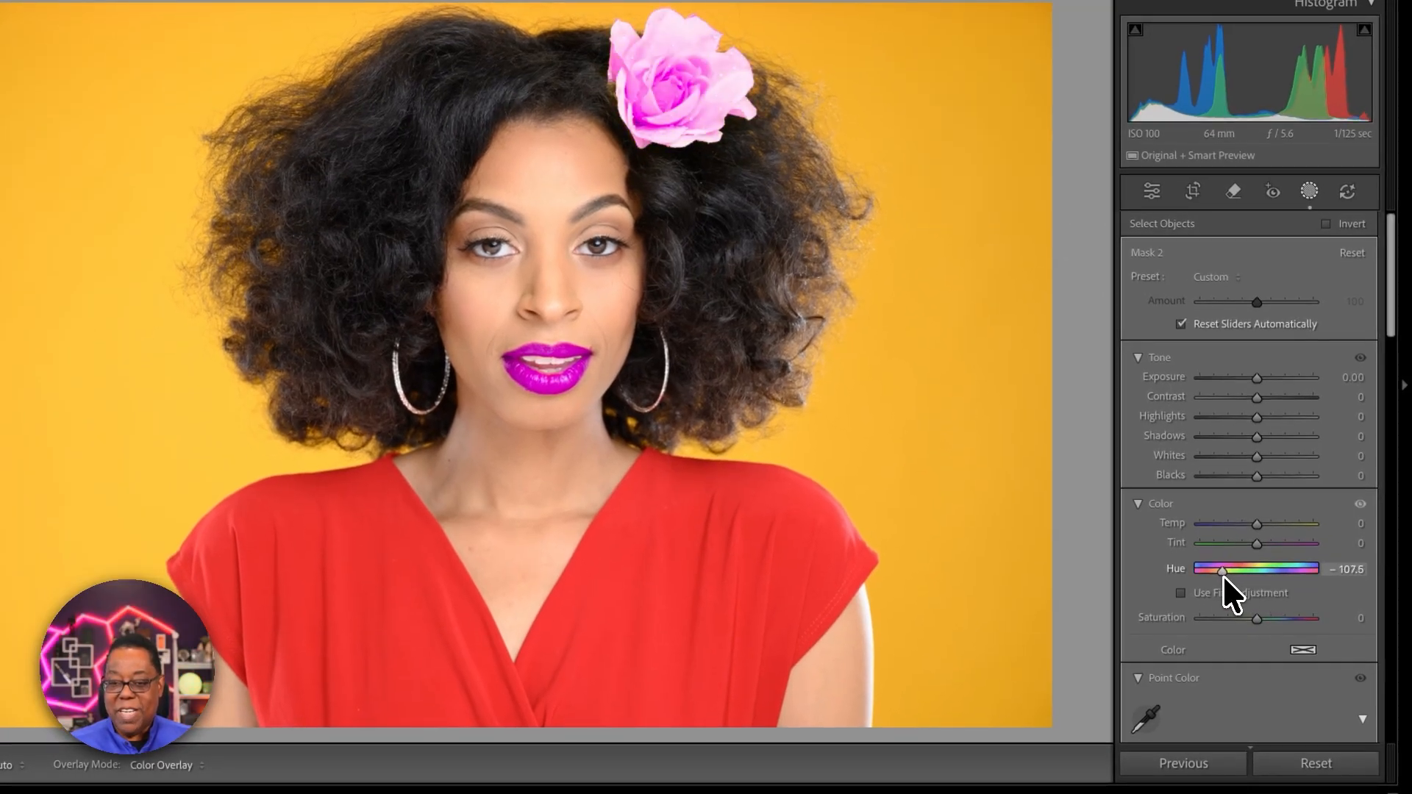
{"action": "left_click_drag", "start_coordinate": [1222, 570], "coordinate": [1216, 569]}
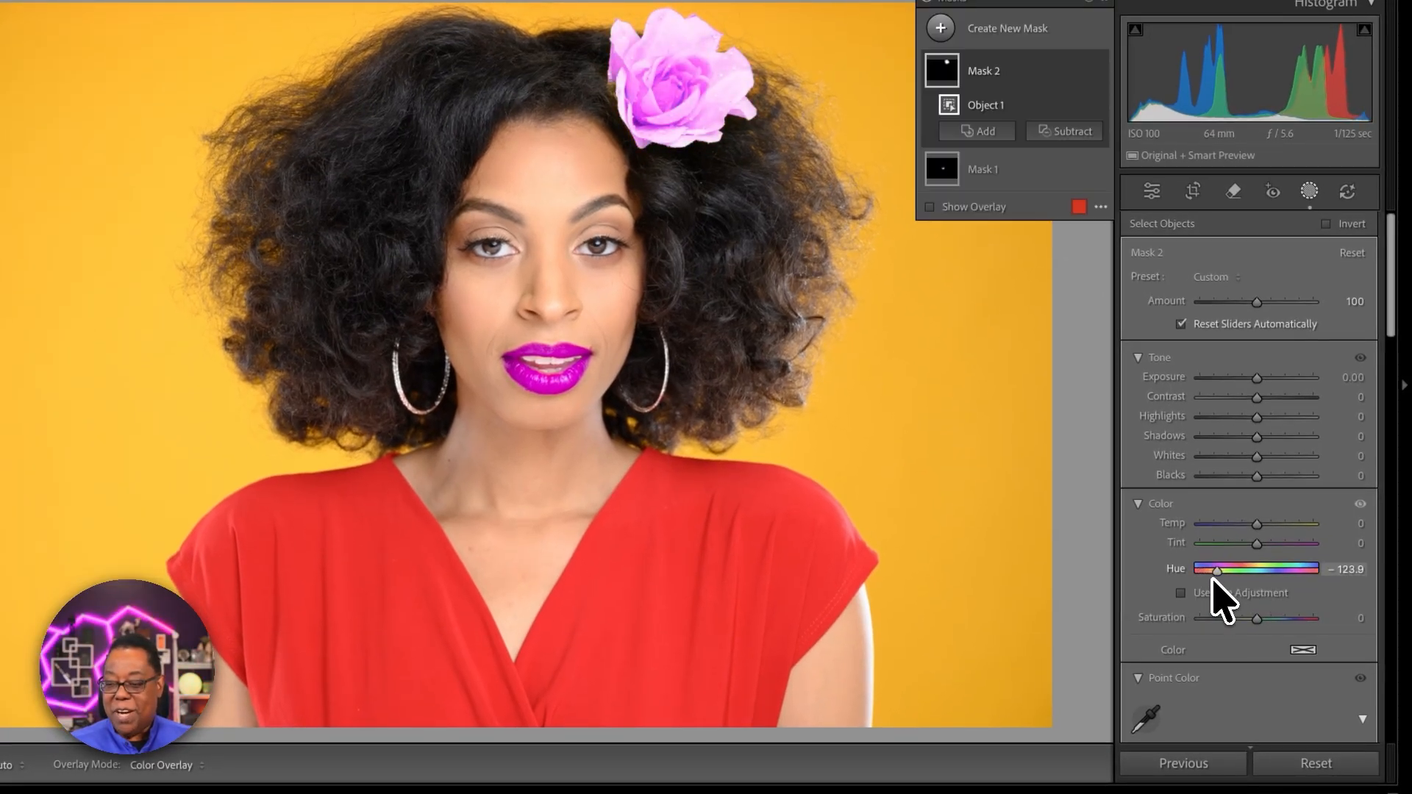
{"action": "left_click_drag", "start_coordinate": [1279, 377], "coordinate": [1239, 377]}
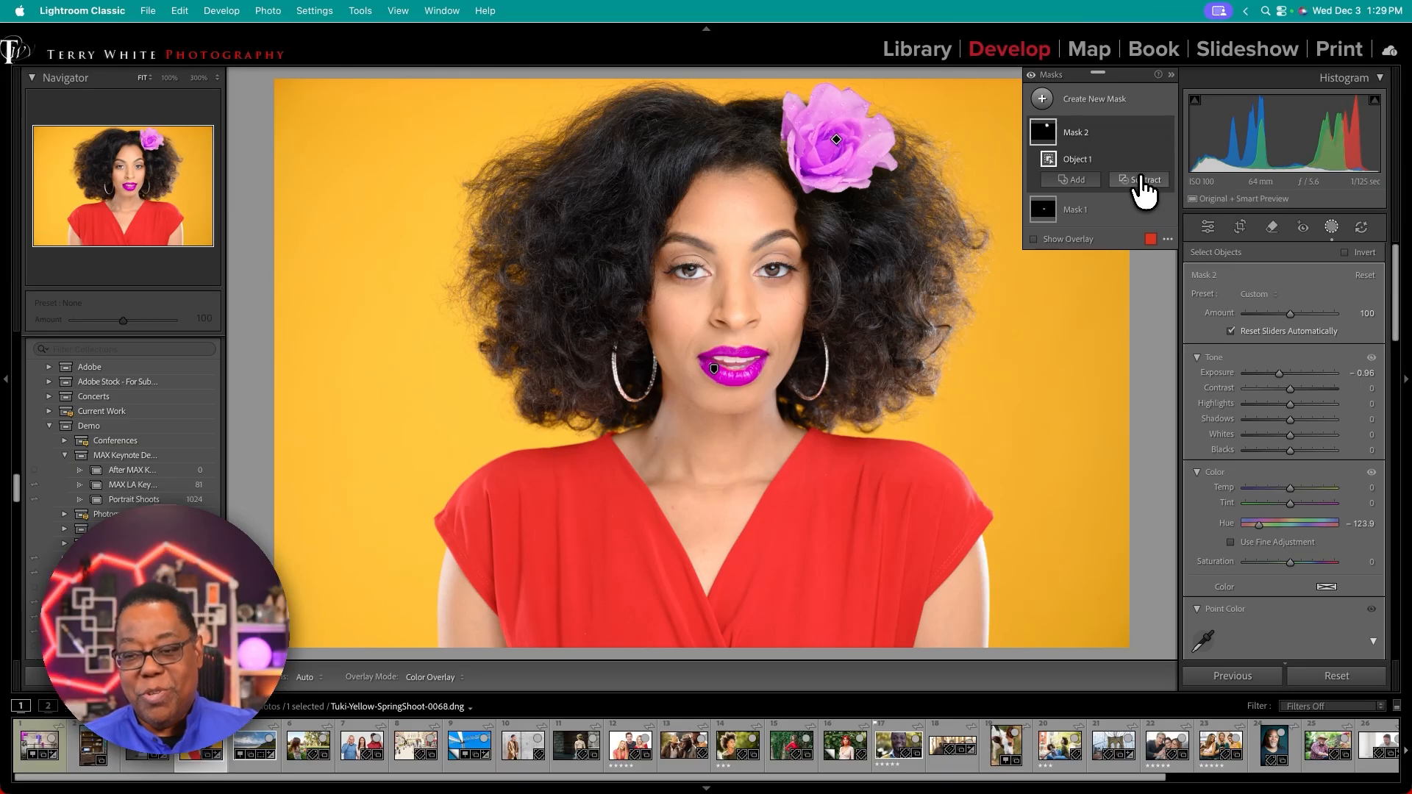
Step: Brush the lower petals out of the flower mask, then set Hue to -131 and Amount to 87
{"action": "left_click", "coordinate": [1145, 180]}
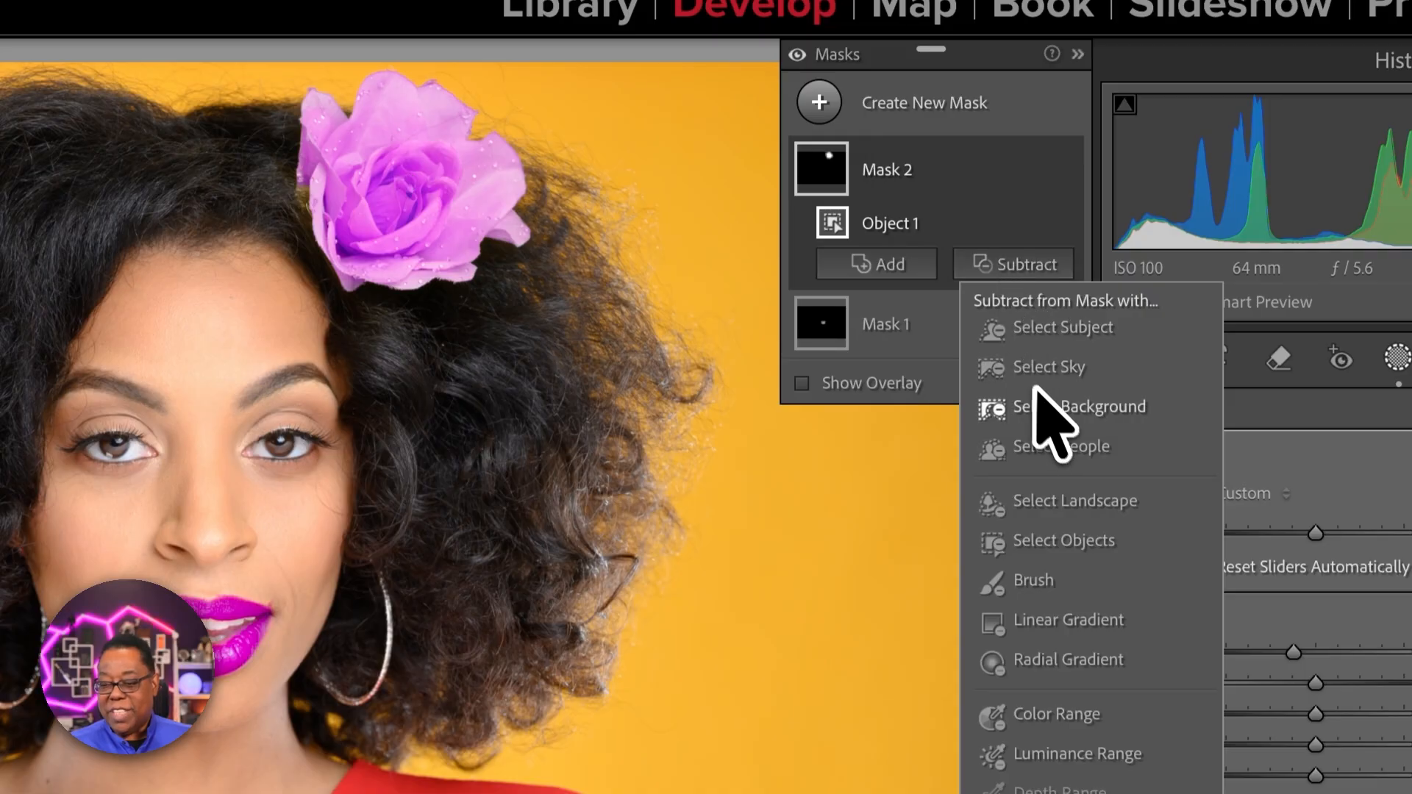
{"action": "left_click", "coordinate": [1032, 579]}
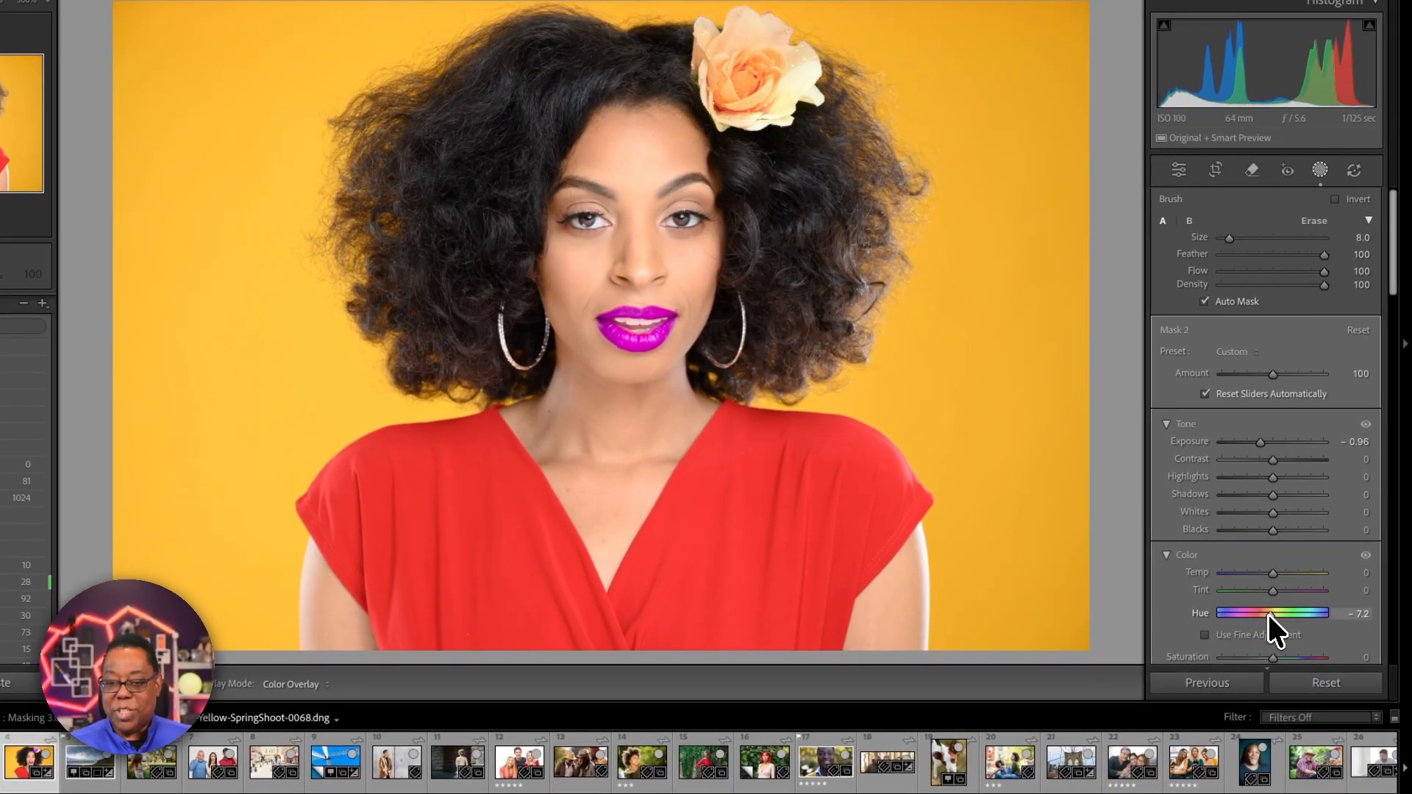
{"action": "left_click_drag", "start_coordinate": [1256, 614], "coordinate": [1234, 614]}
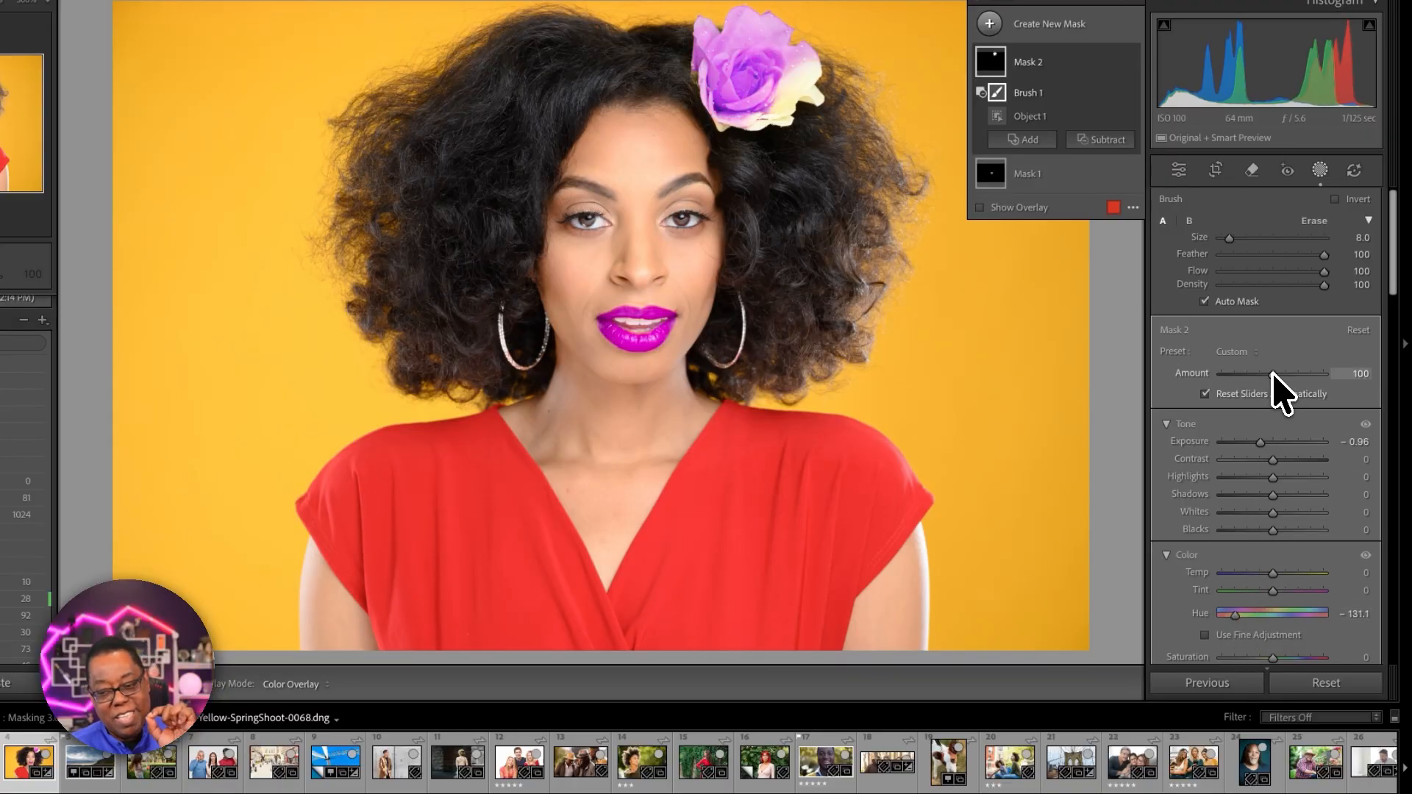
{"action": "left_click_drag", "start_coordinate": [1297, 373], "coordinate": [1265, 373]}
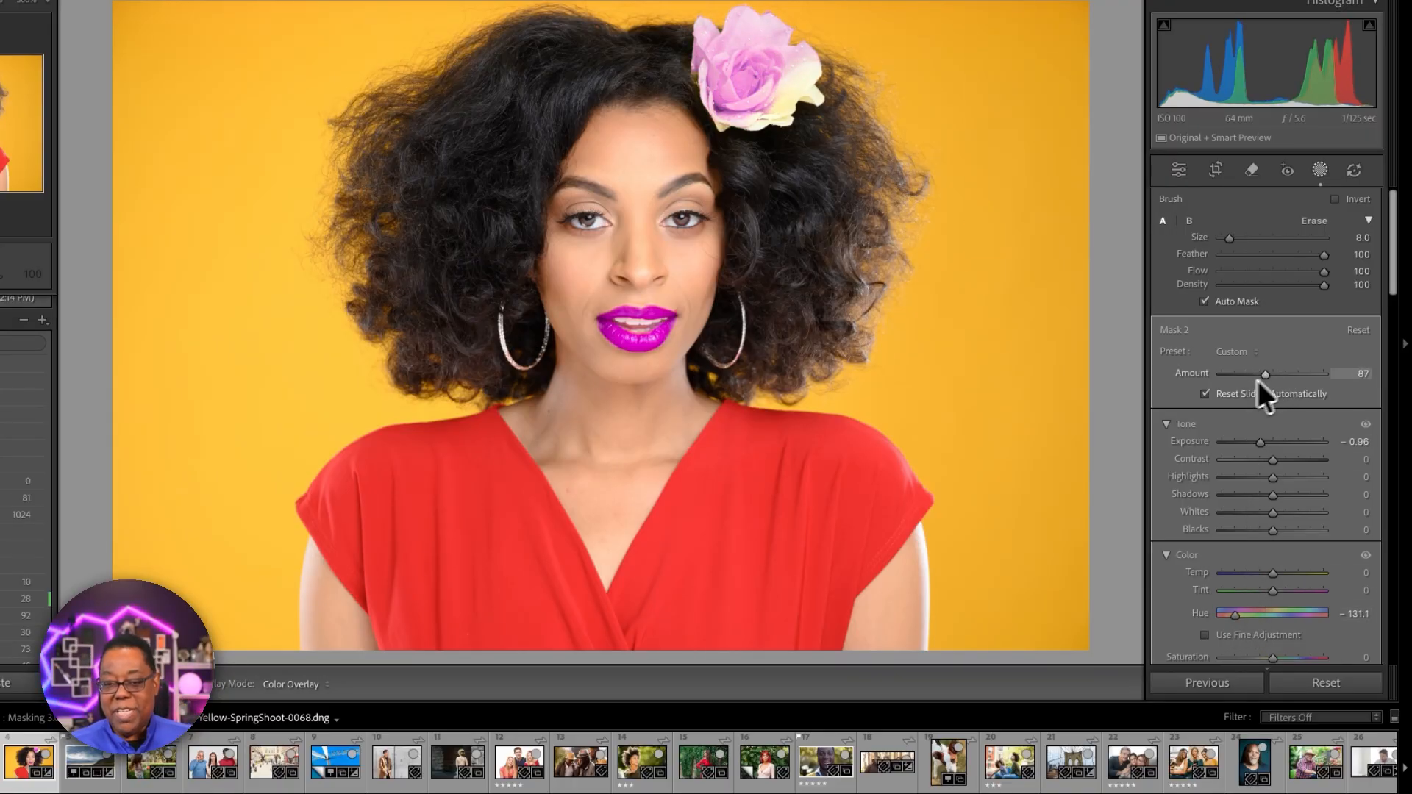